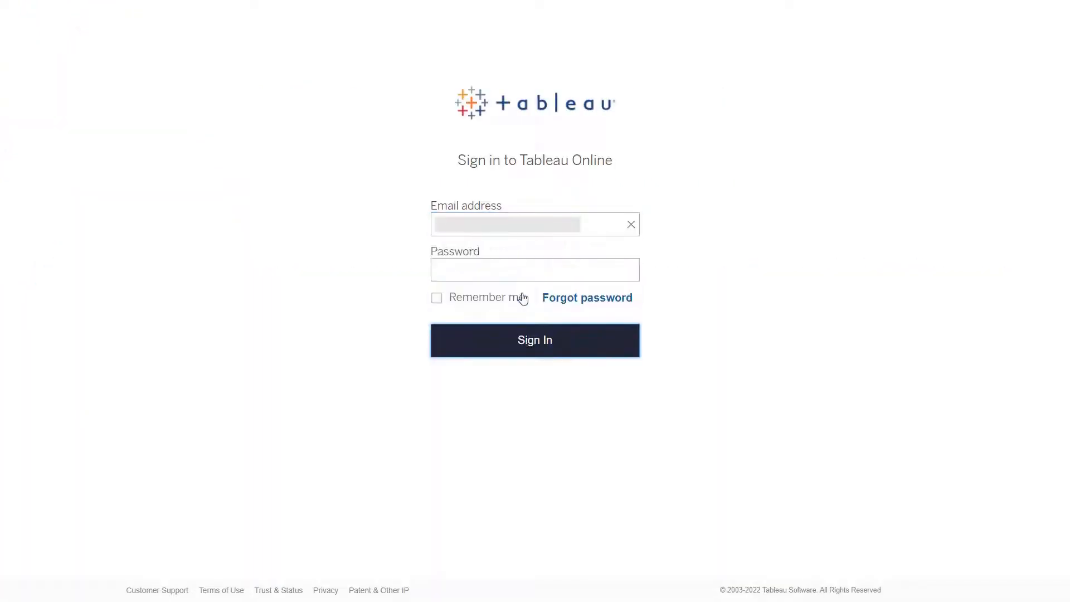
Sign in to Tableau Online to reach the Home page of recent workbooks.
click(535, 339)
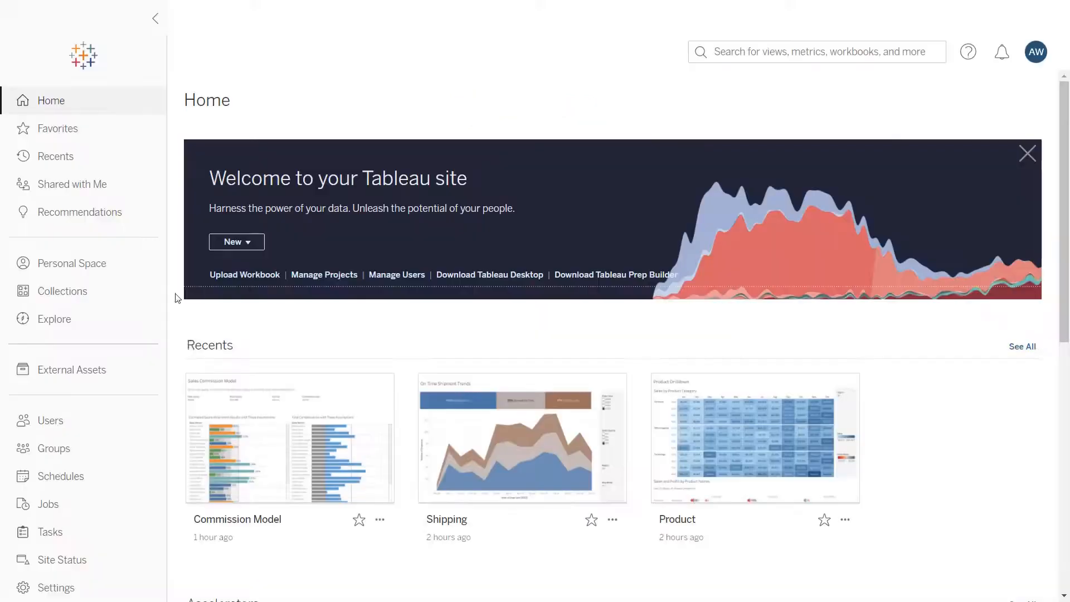
Enable SAML under Settings > Authentication and export the site's SAML metadata XML.
click(56, 587)
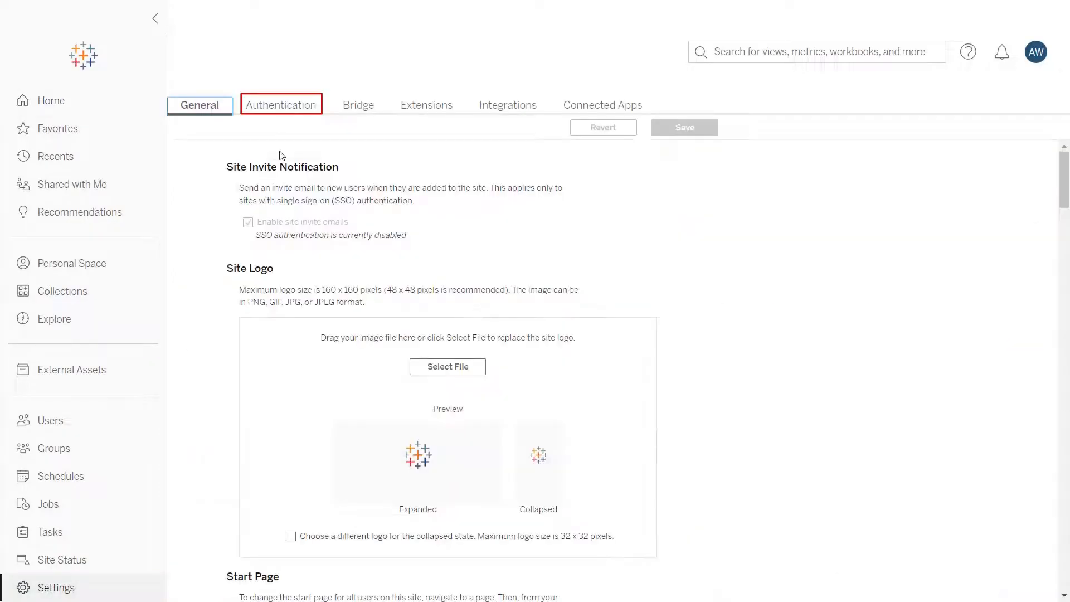
click(281, 105)
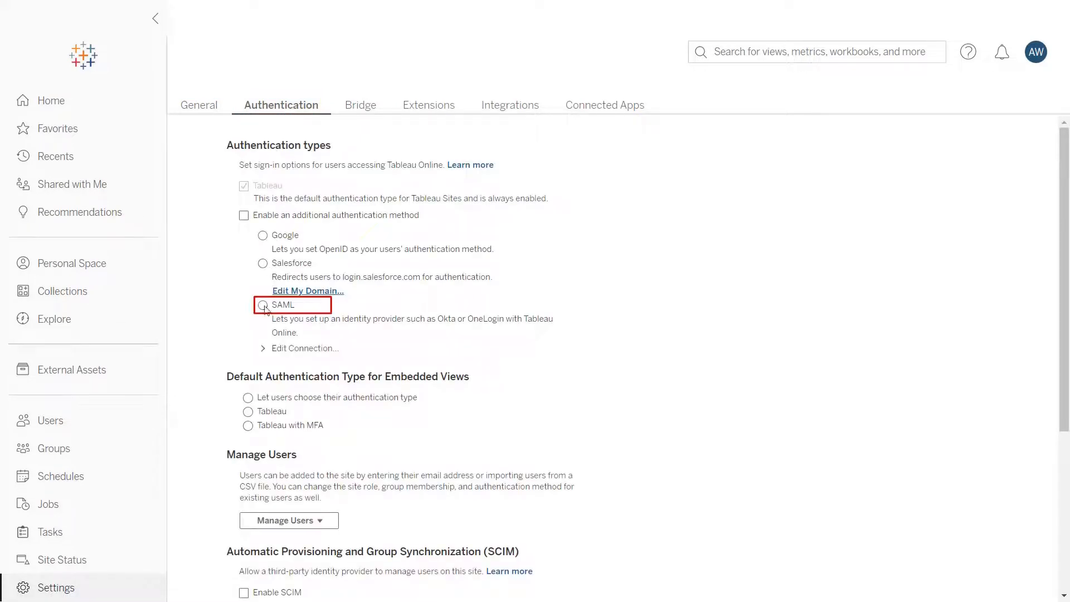
click(262, 304)
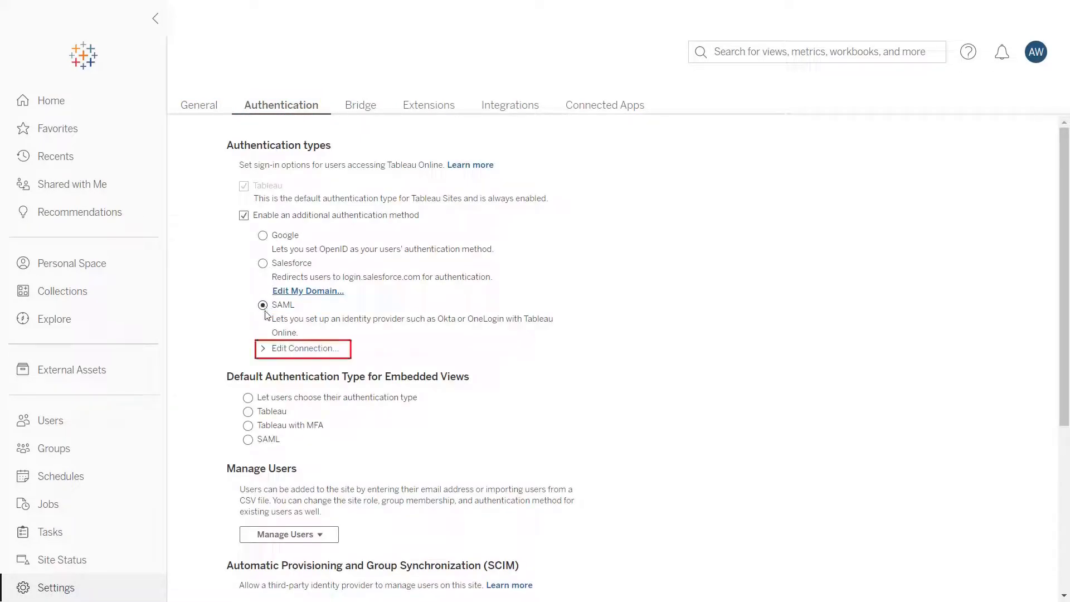
click(303, 348)
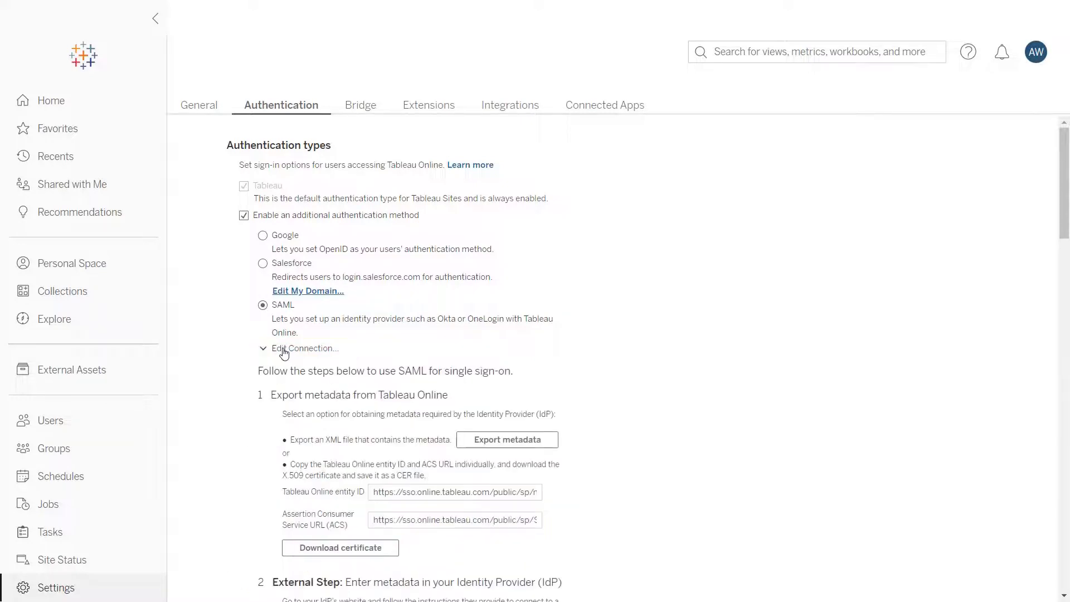
click(507, 440)
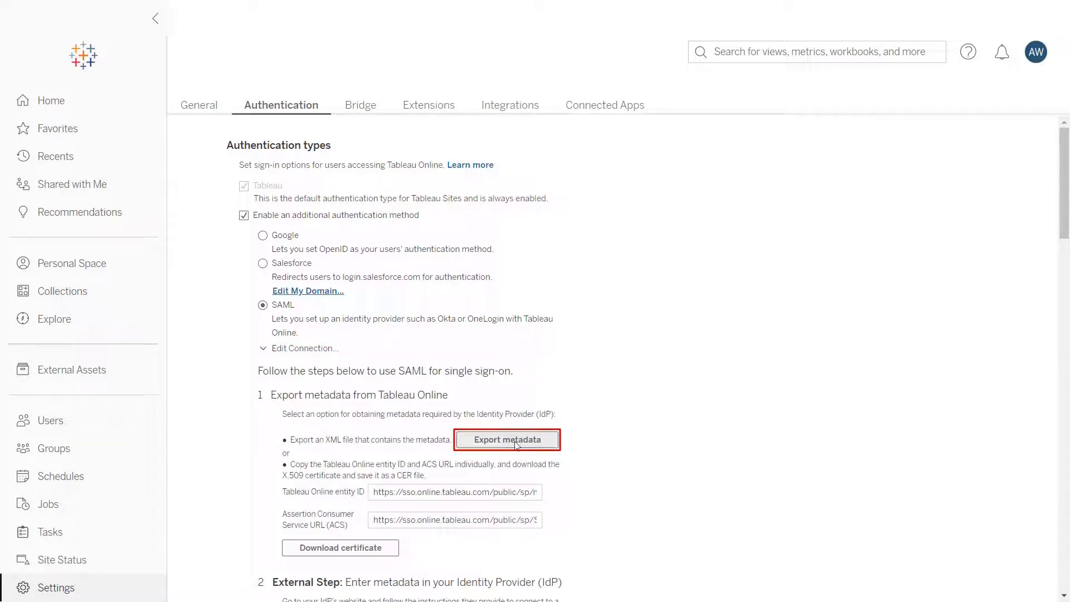
click(507, 439)
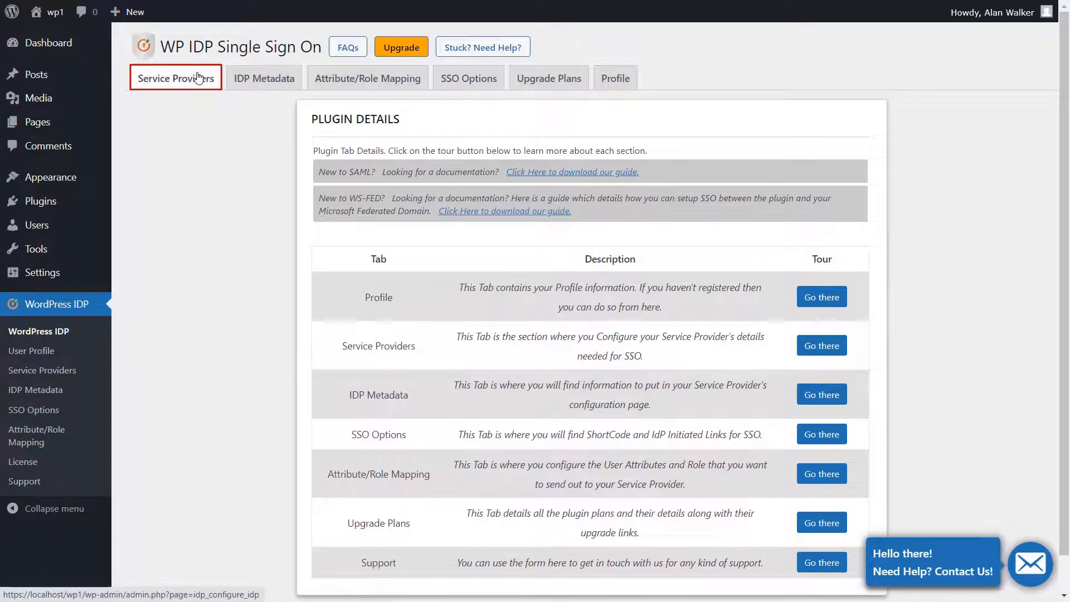
Add service provider 'TableauOnline' by uploading the Tableau SAML metadata XML file.
click(176, 78)
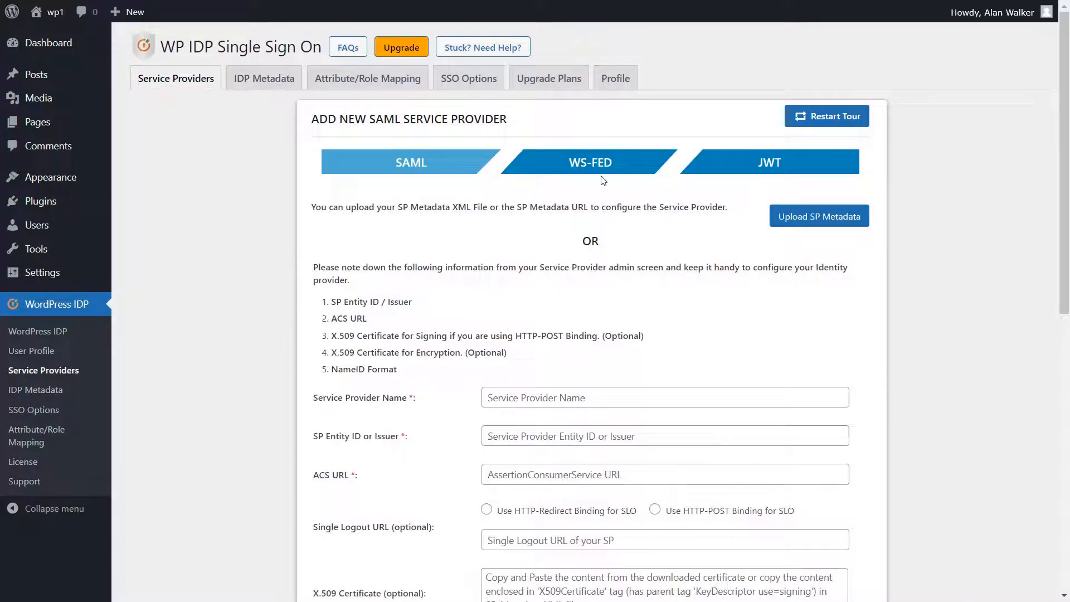
click(818, 216)
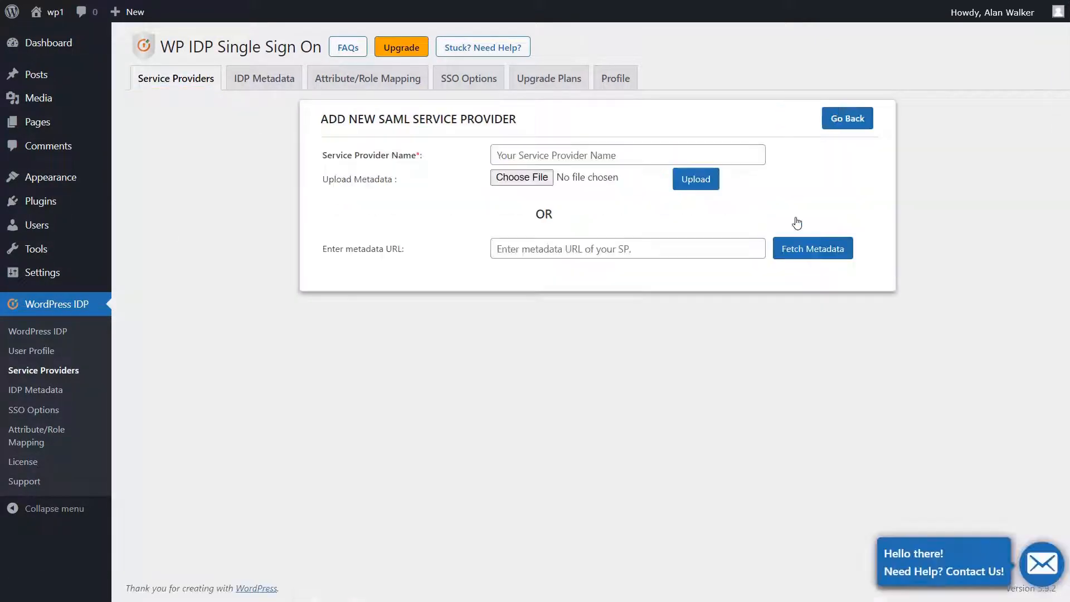
text(TableauOnline)
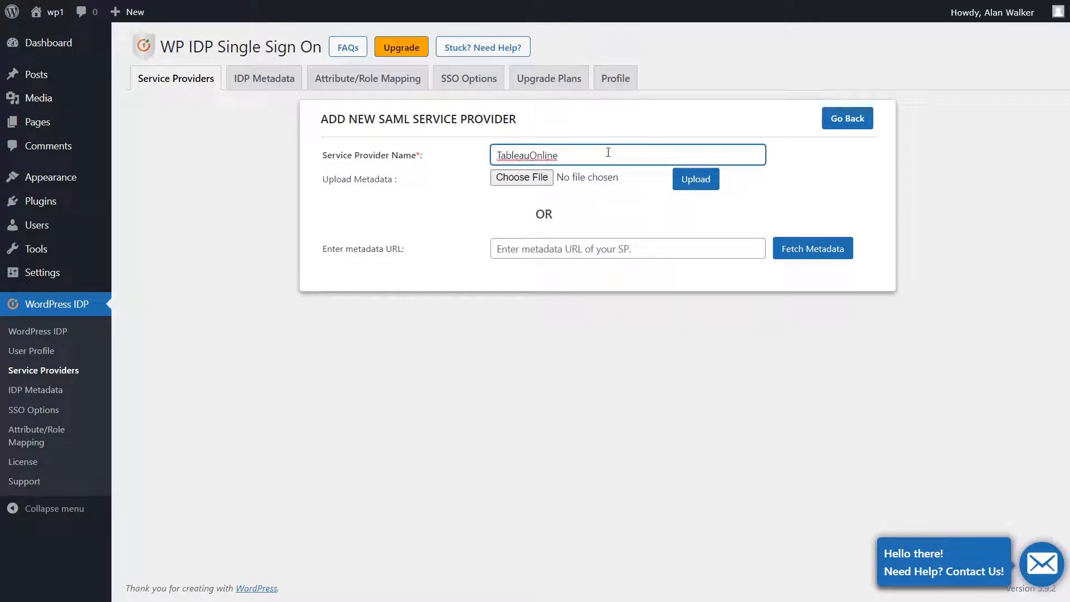
click(521, 177)
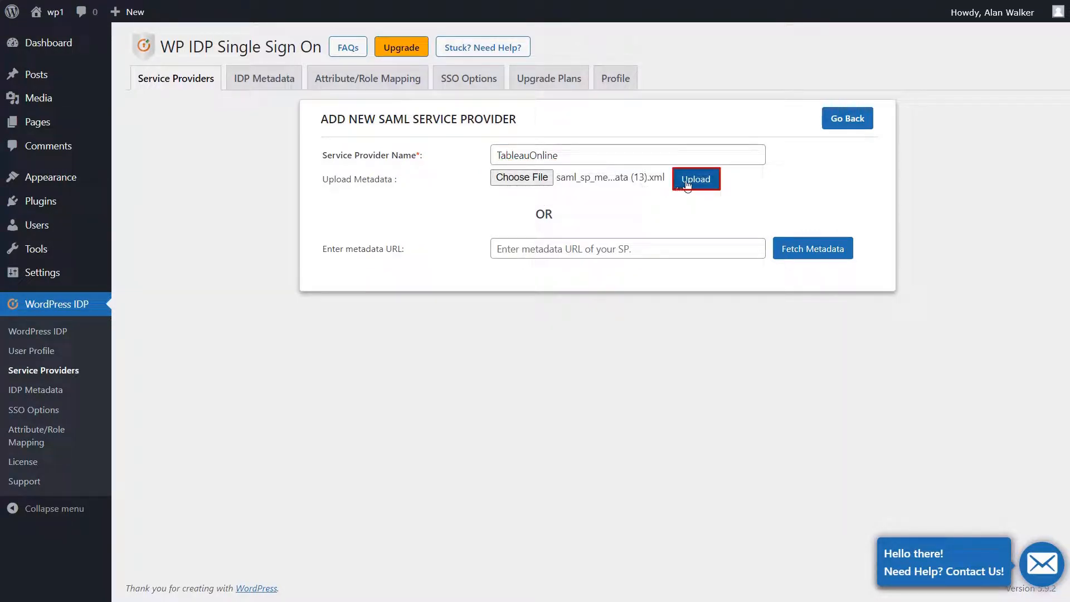
click(696, 178)
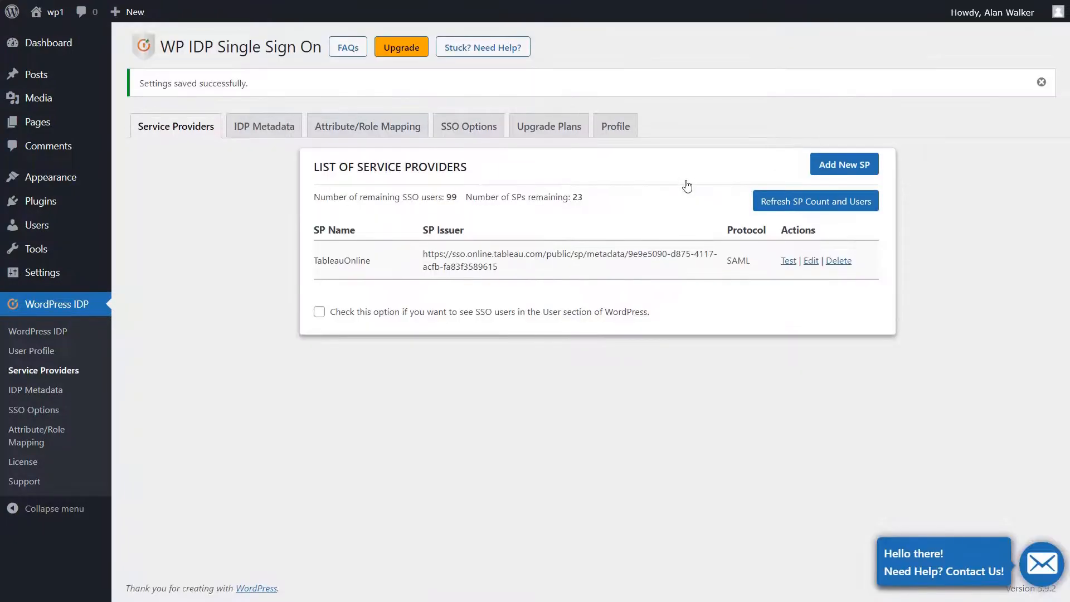
click(264, 78)
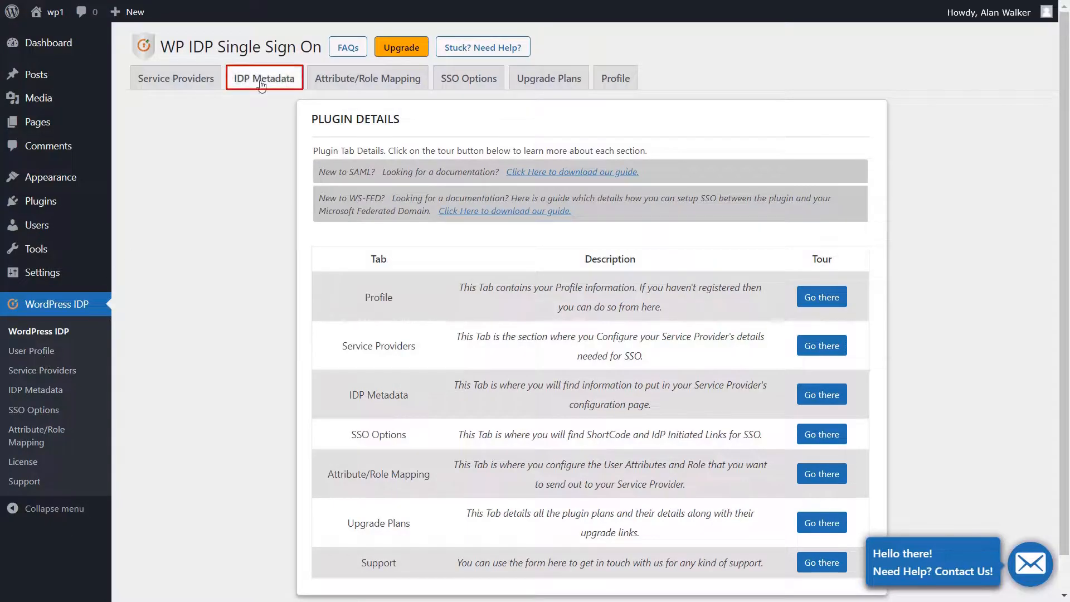
View the IDP Metadata tab and scroll through the identity provider details.
click(264, 78)
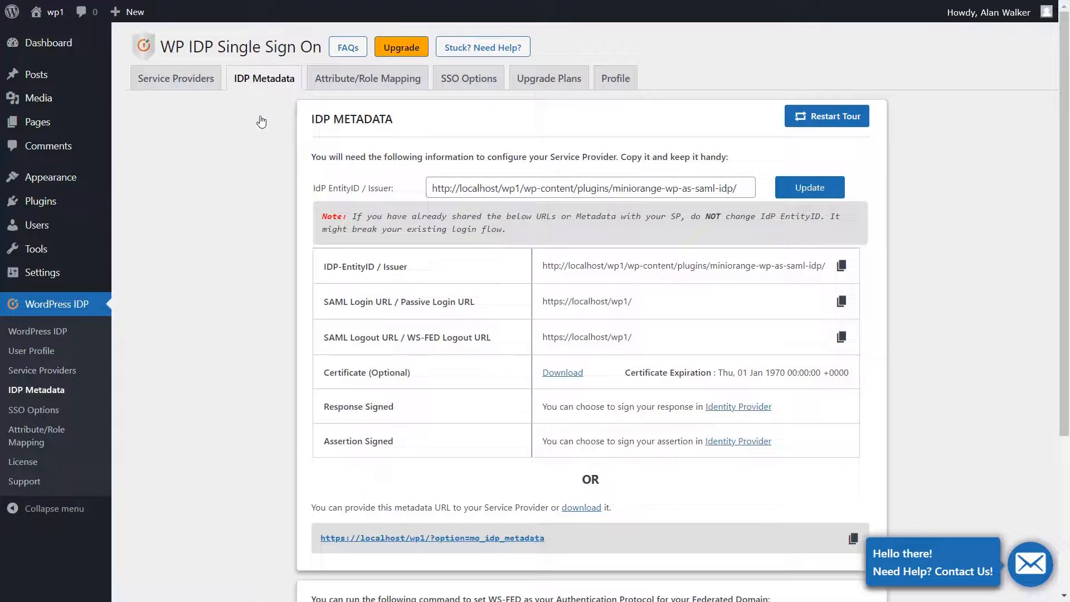
scroll(down, 3)
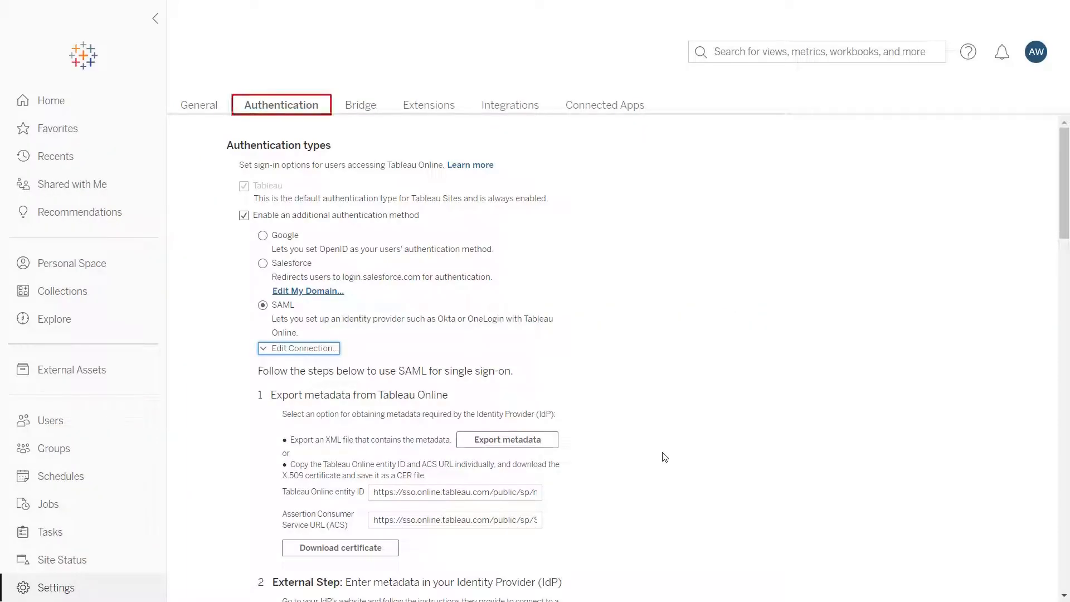
Import mo-idp-metadata (12).xml in Tableau's SAML step 4 and apply it.
scroll(down, 3)
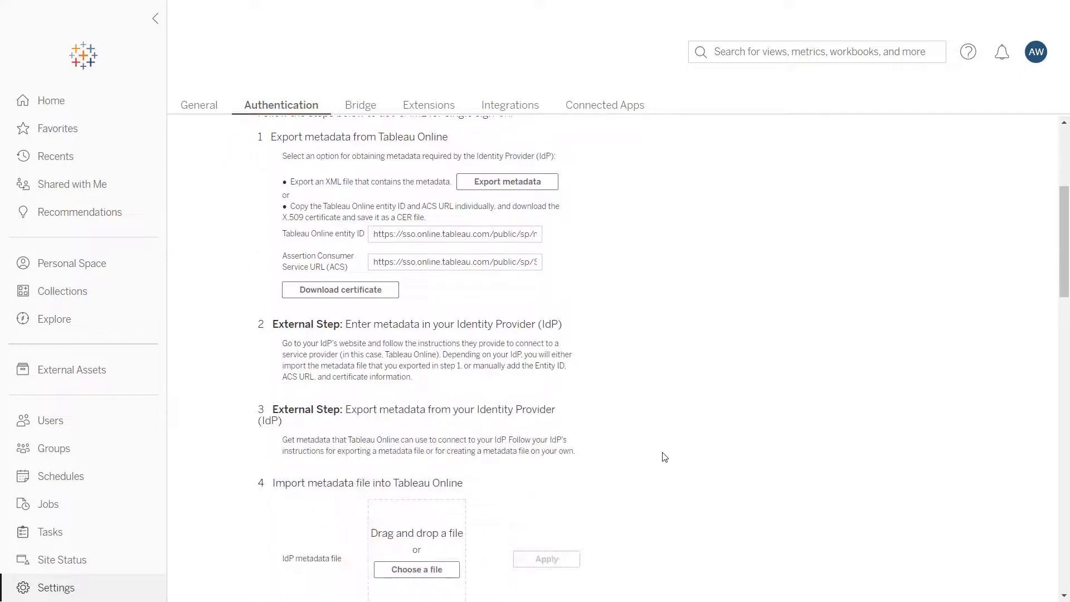
scroll(down, 3)
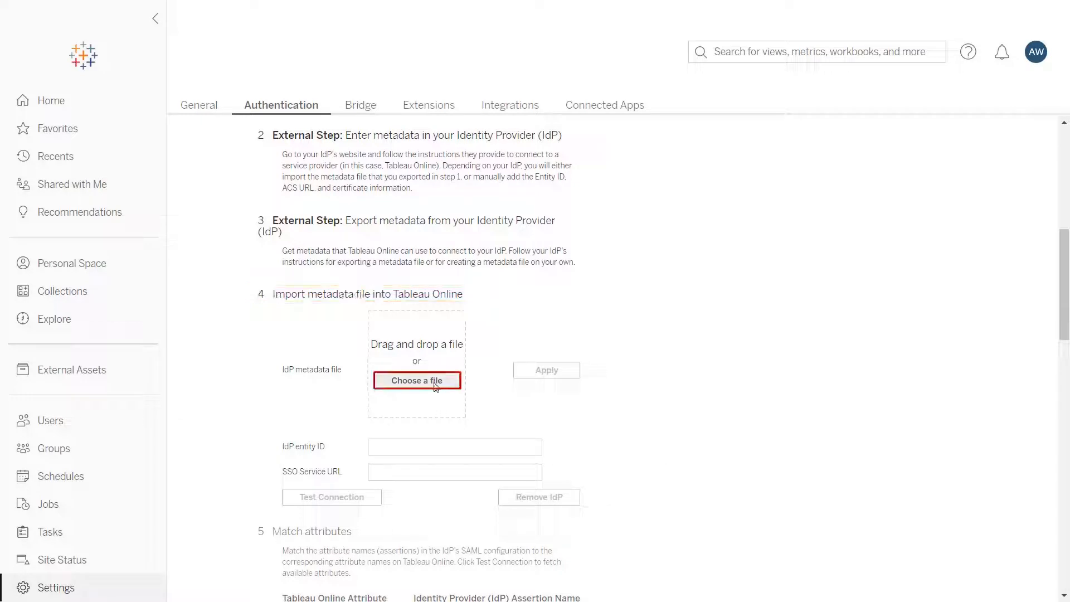
click(416, 380)
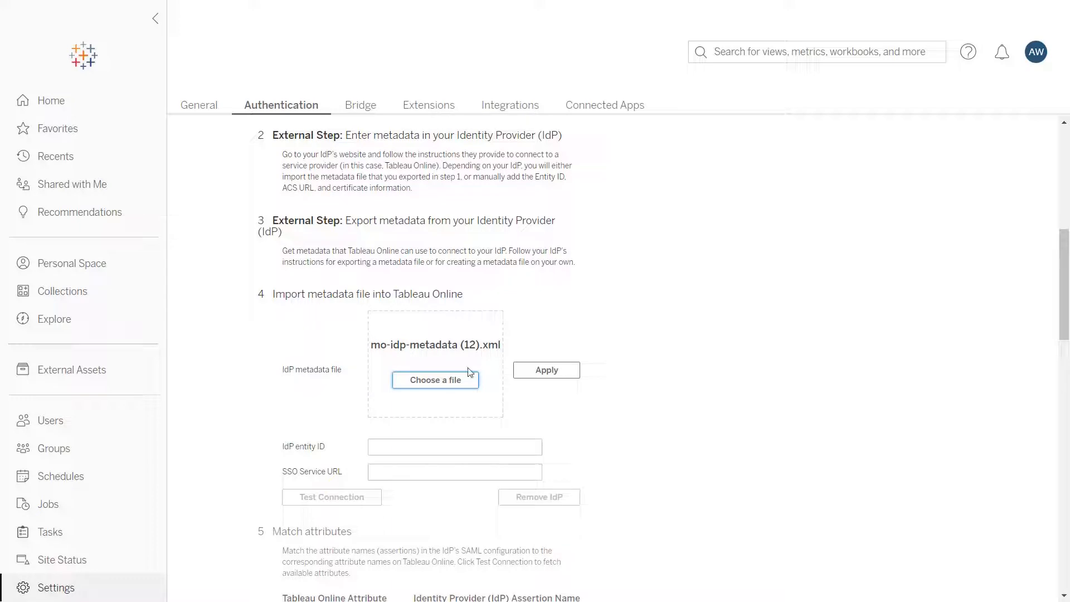
click(546, 370)
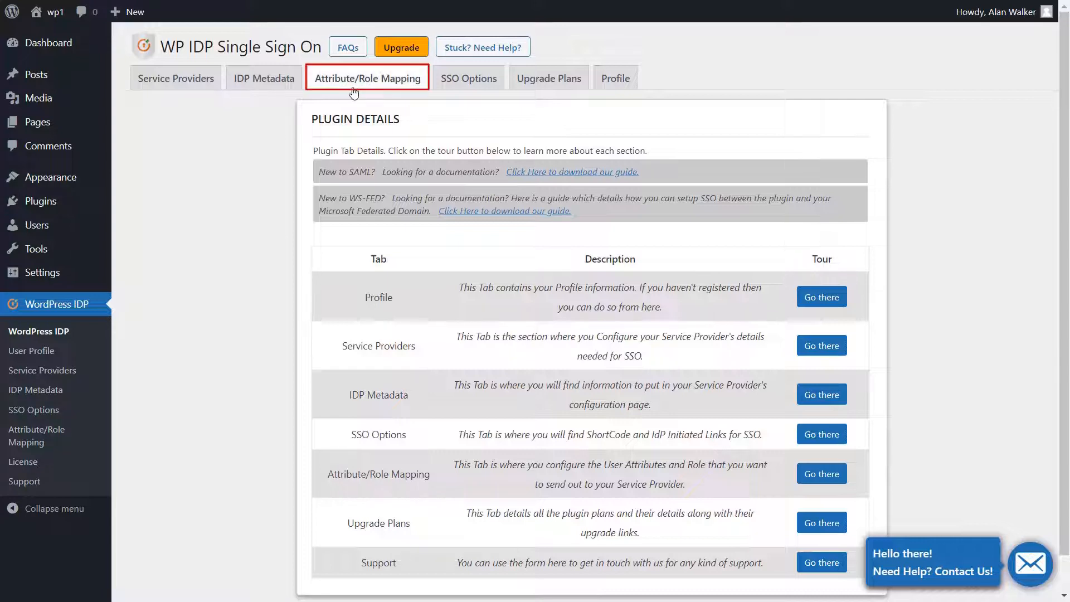
Save user_email as the NameID attribute in Attribute/Role Mapping.
click(367, 78)
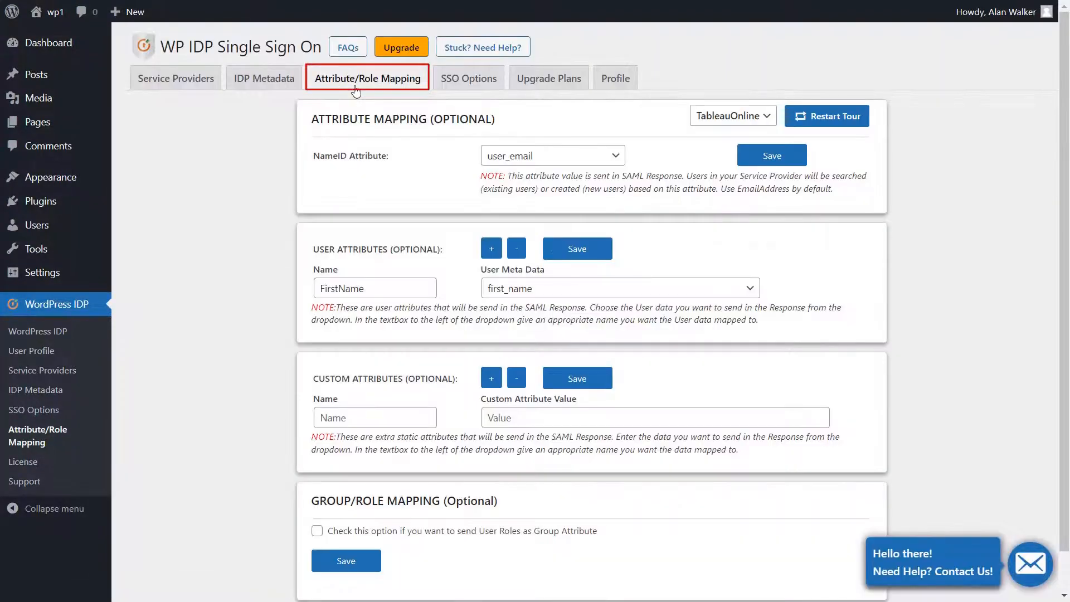
click(552, 155)
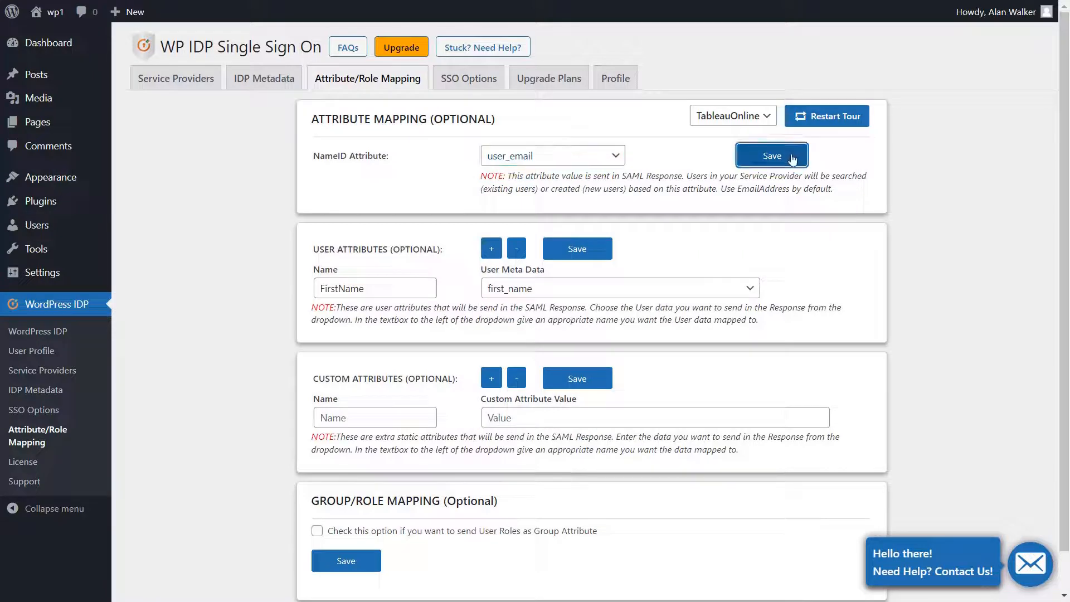
click(772, 156)
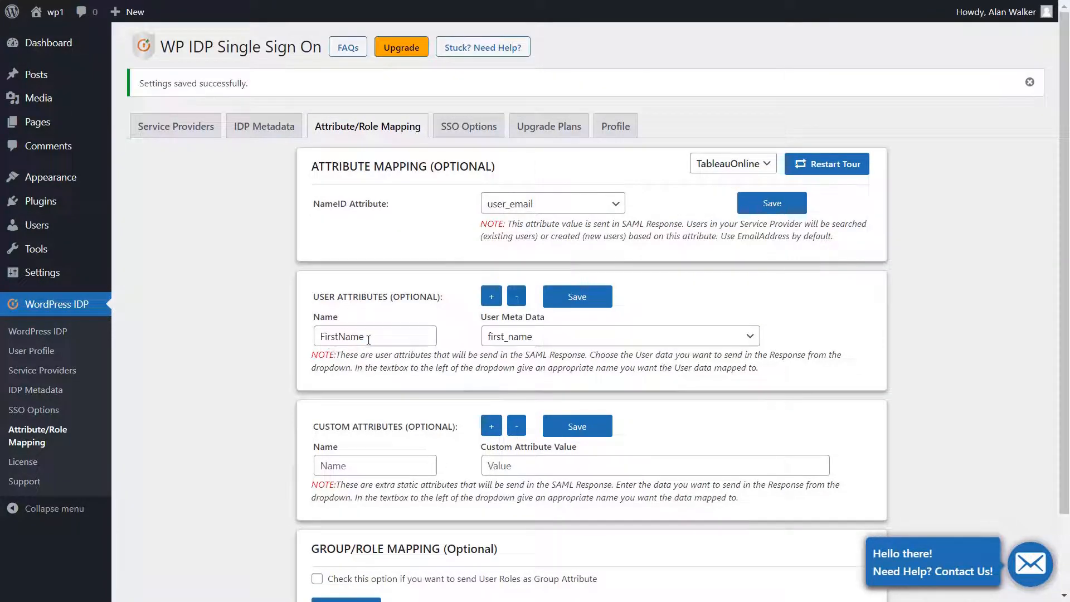
Add a LastName user attribute row next to FirstName.
click(491, 296)
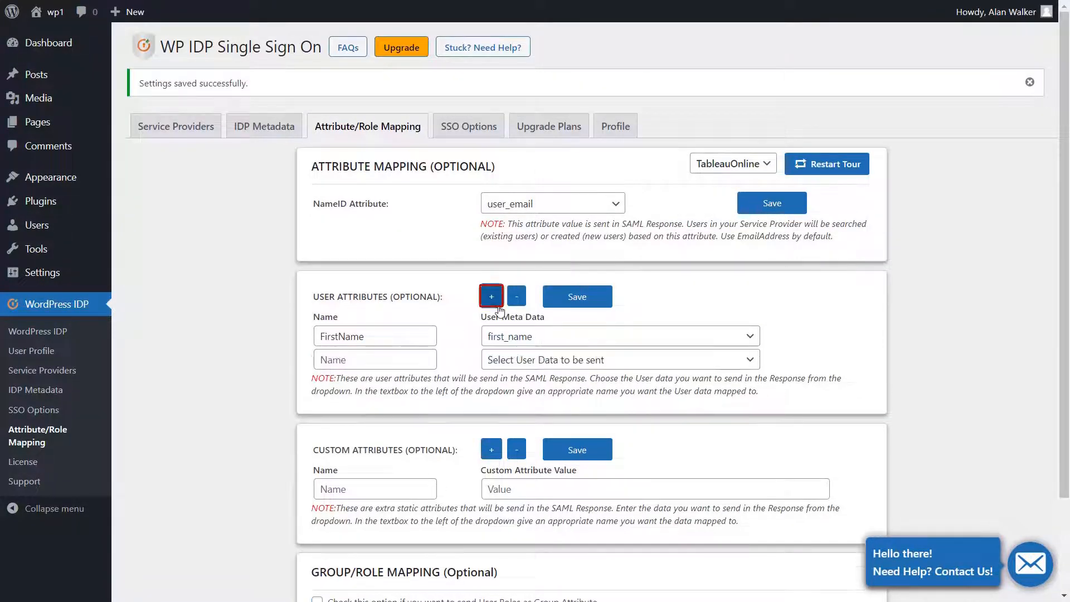
text(LastName)
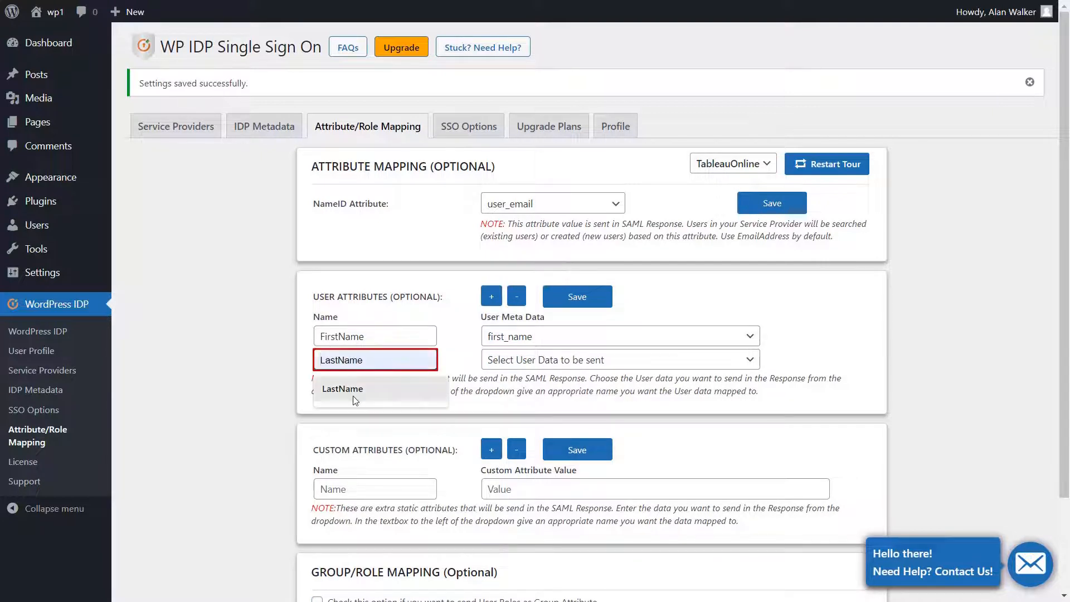
click(620, 359)
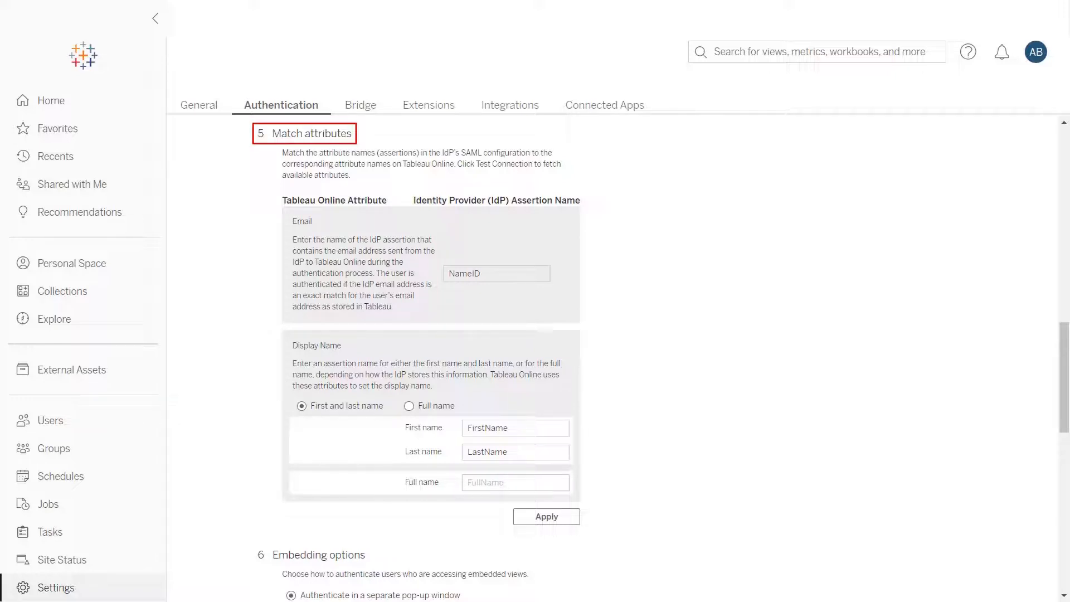
Match attributes to NameID, FirstName and LastName, then apply.
click(302, 406)
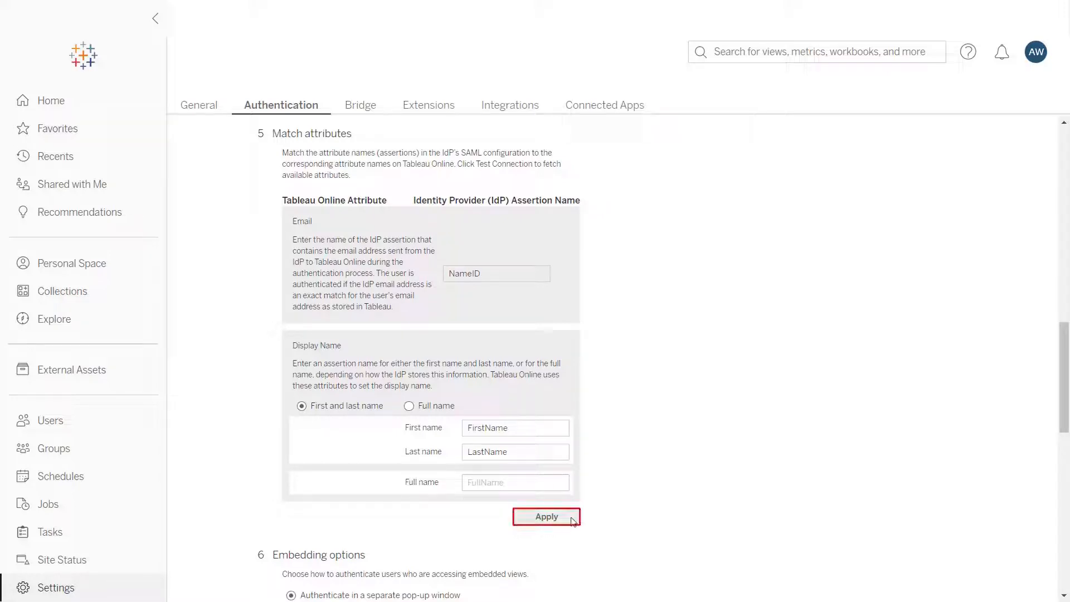
click(546, 516)
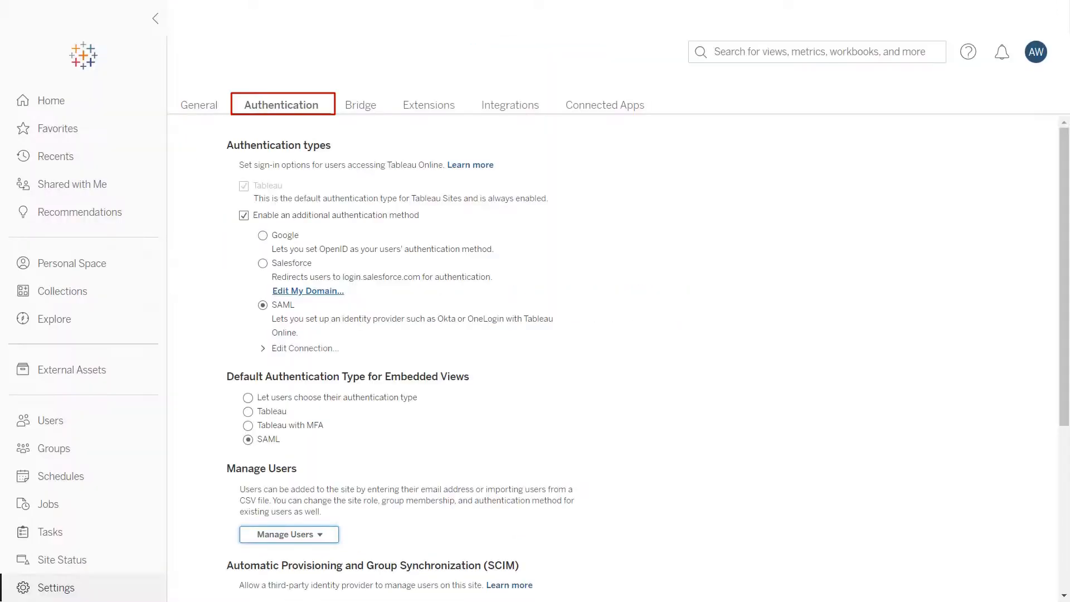
Scroll down to Manage Users and go to the site's Users page.
scroll(down, 3)
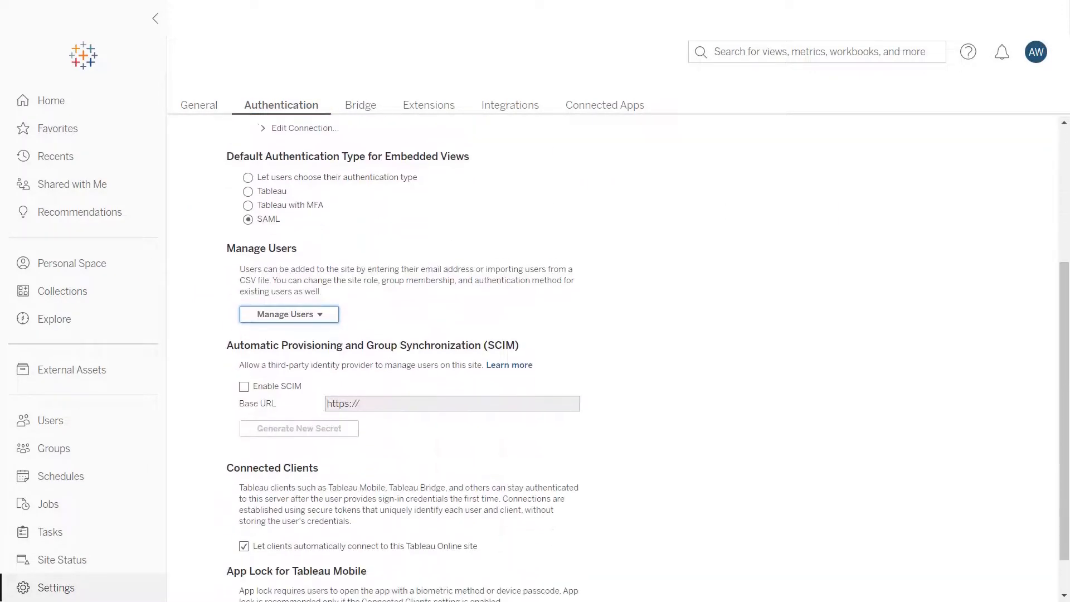
scroll(down, 3)
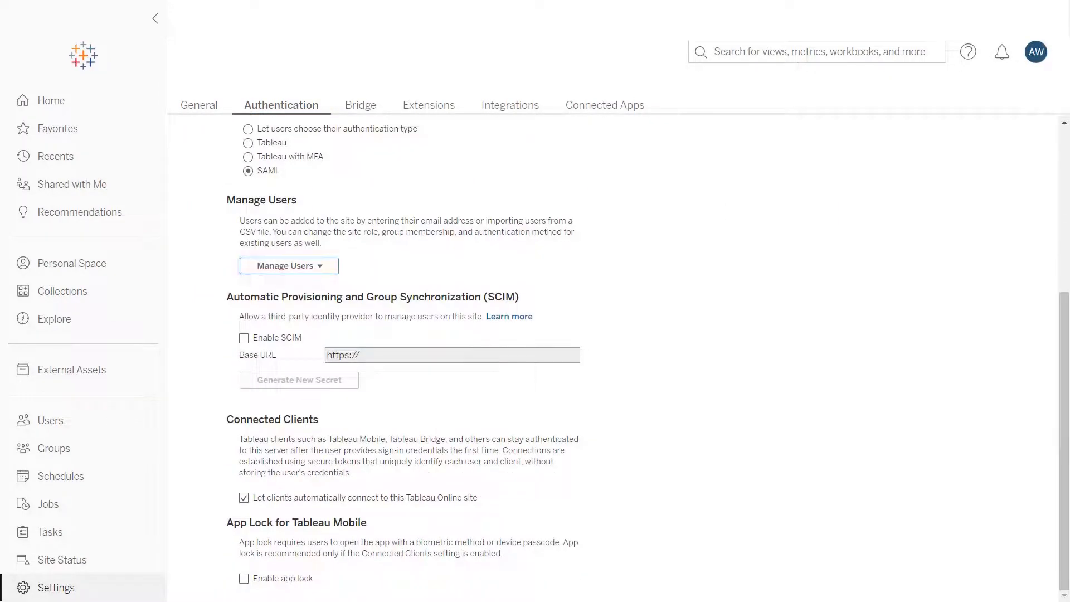
click(288, 265)
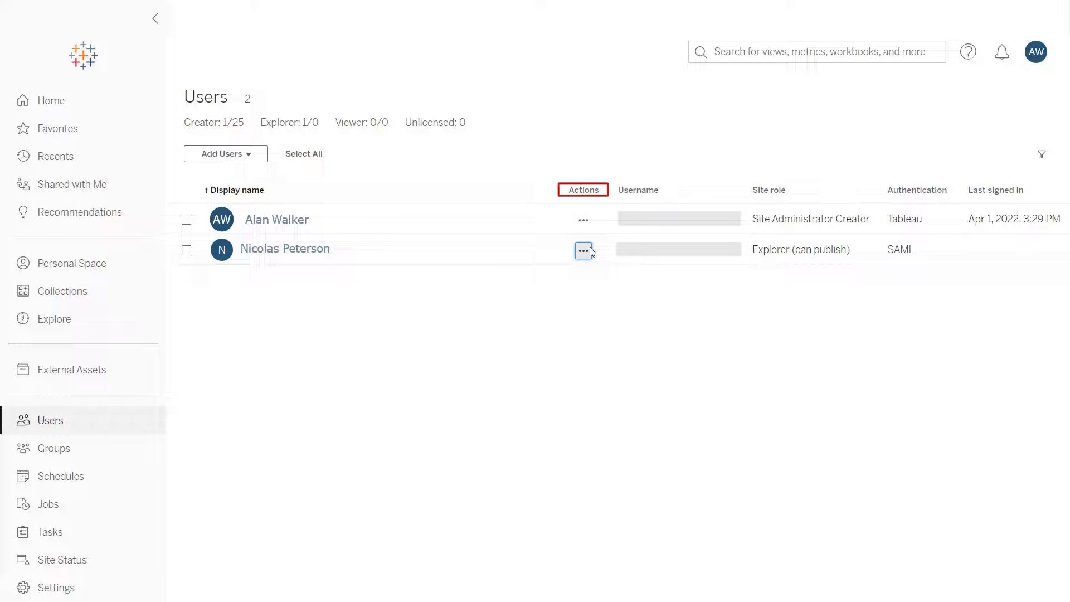
click(584, 250)
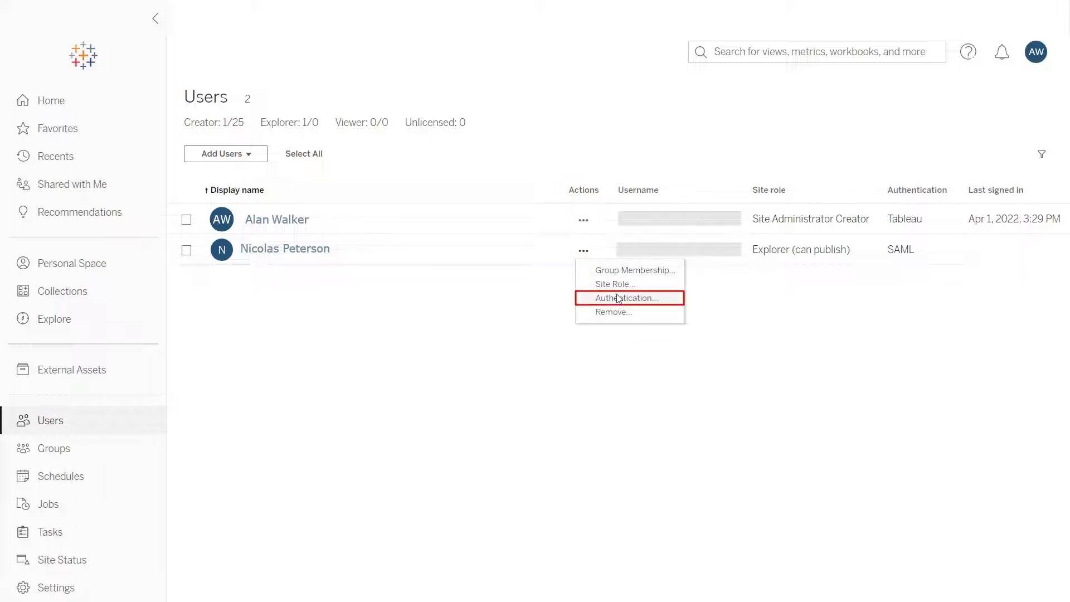
click(628, 298)
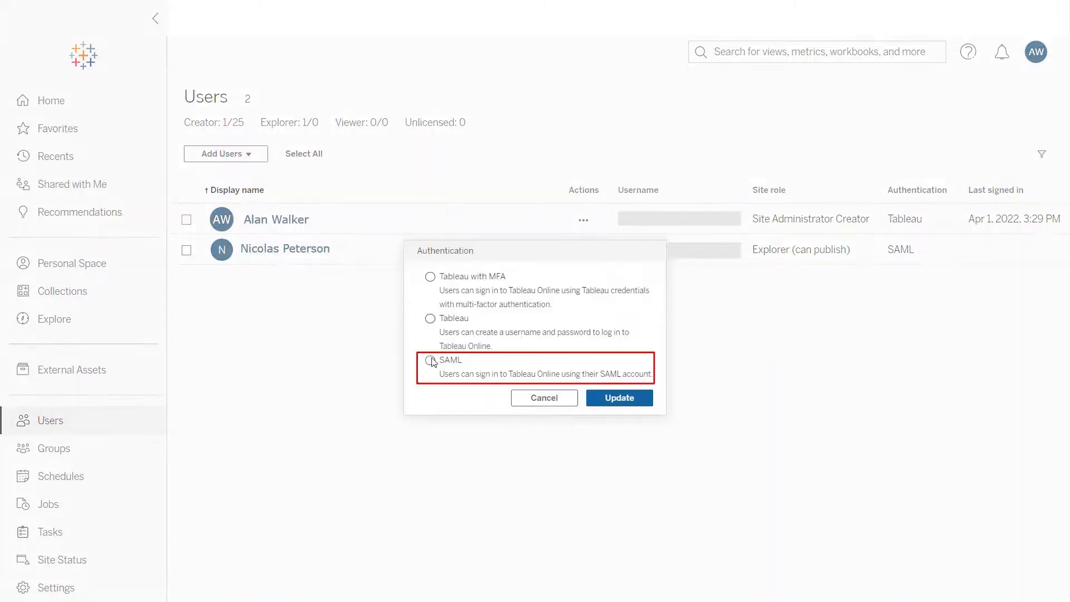
click(619, 397)
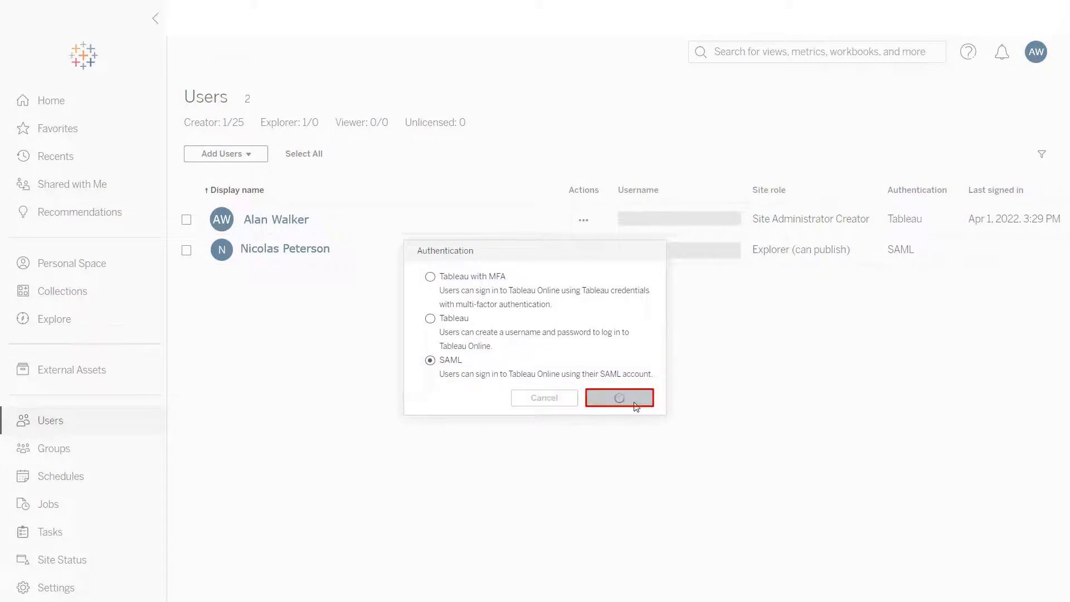
click(619, 398)
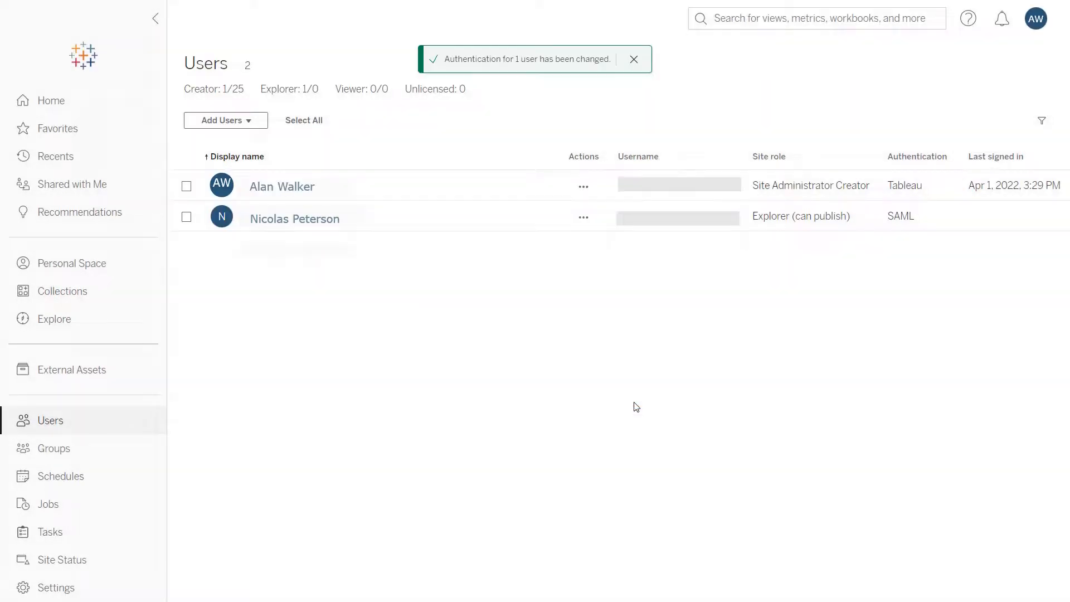
click(55, 587)
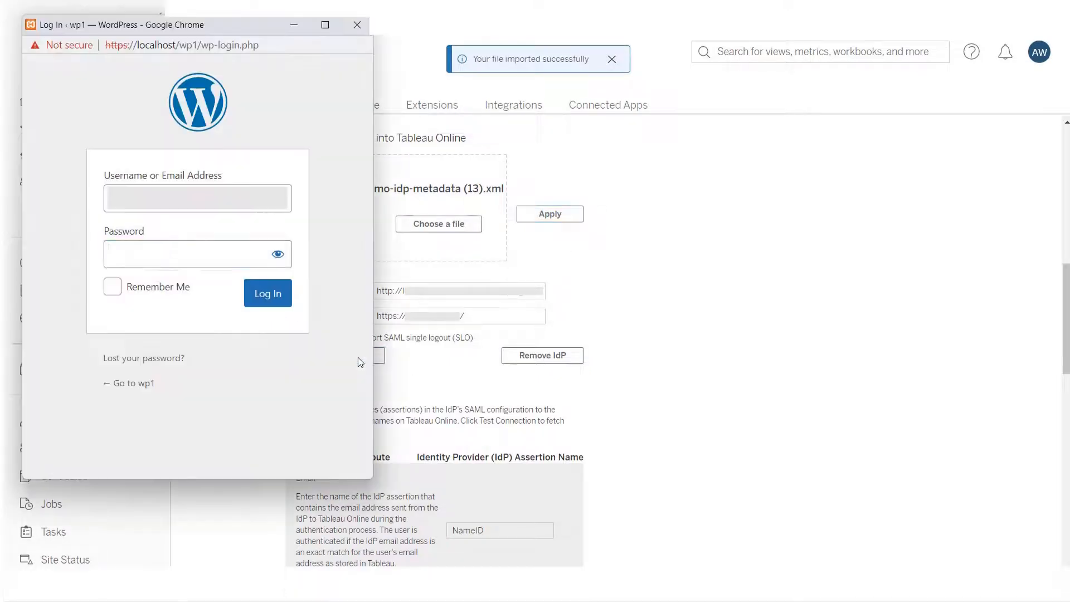
Log in with WordPress credentials in the test pop-up to confirm 'Successfully connected to server'.
text(•)
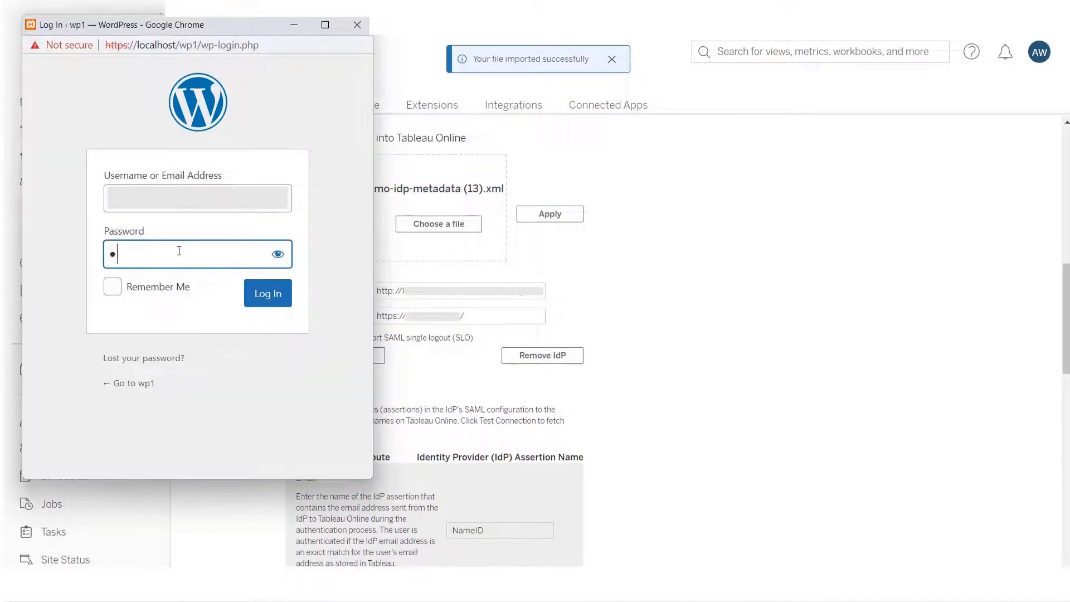
click(268, 293)
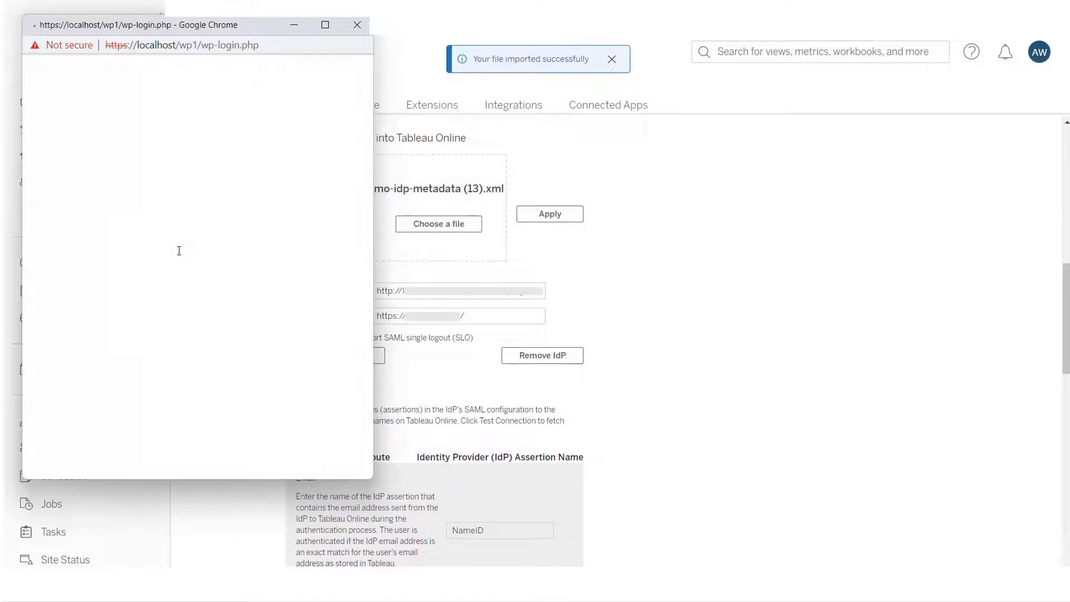
click(335, 354)
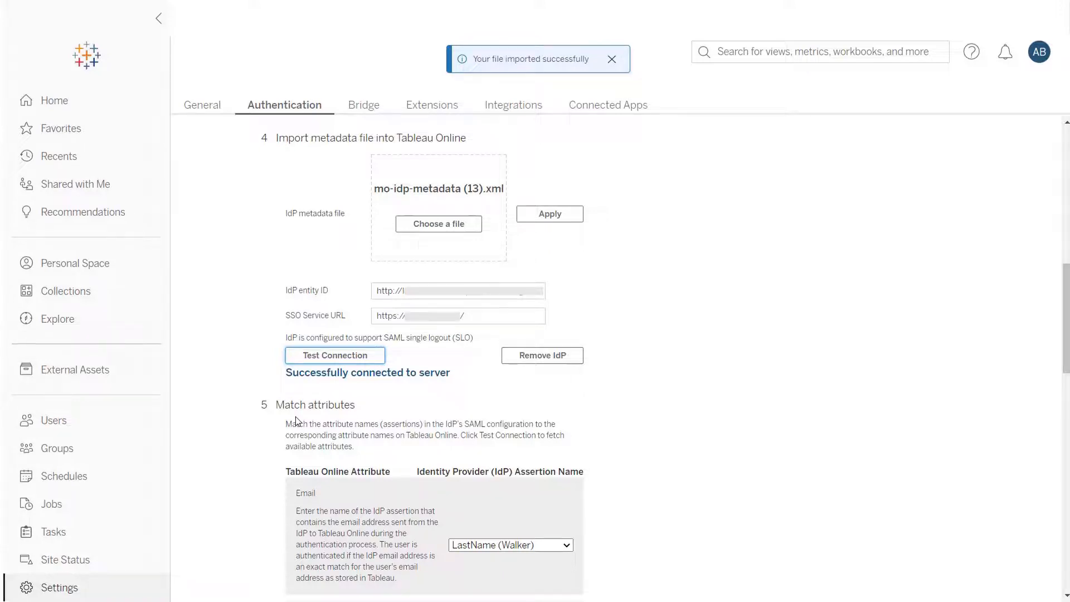
scroll(down, 3)
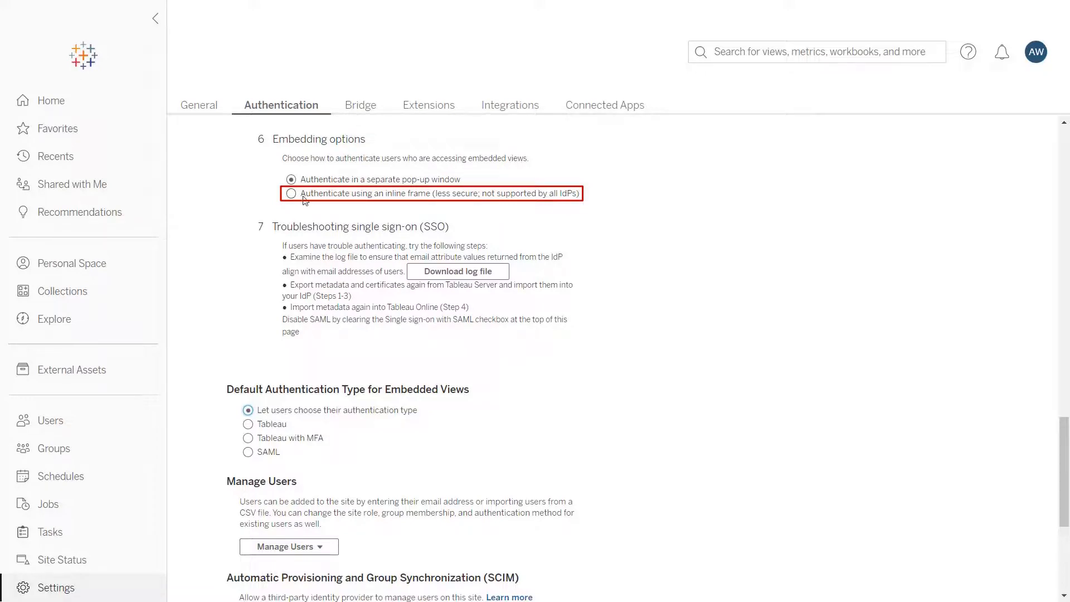
Set embedded views to authenticate via an inline frame, with SAML as the default authentication type.
click(290, 193)
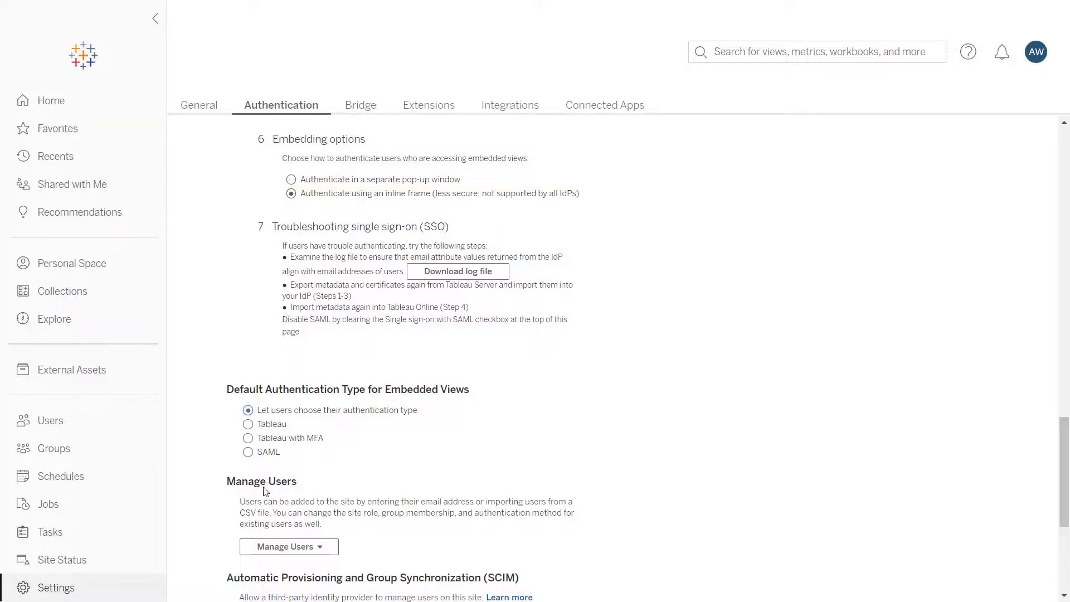
click(247, 452)
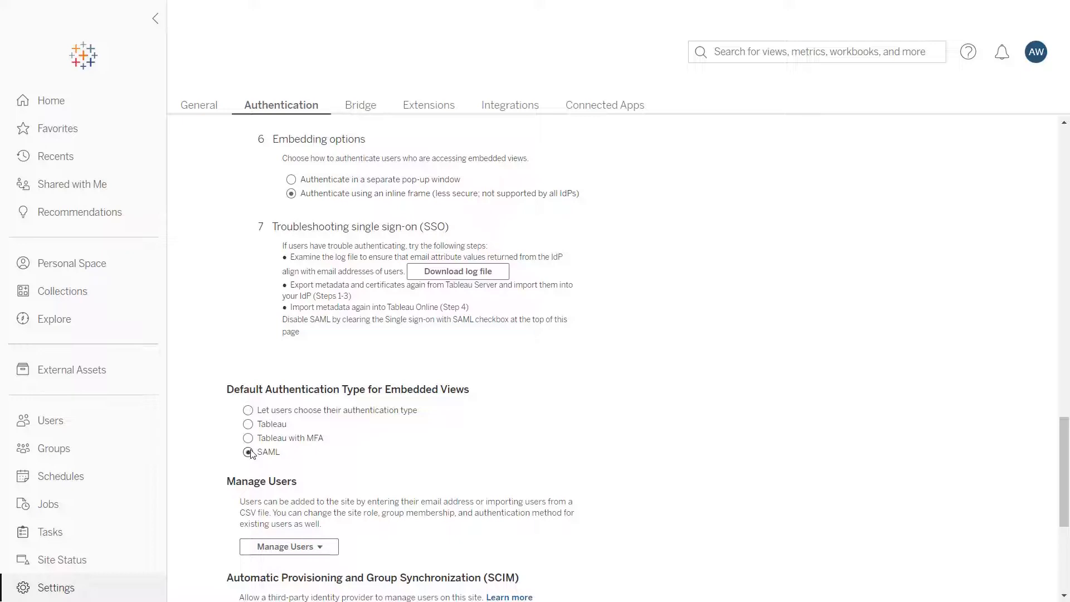
click(247, 452)
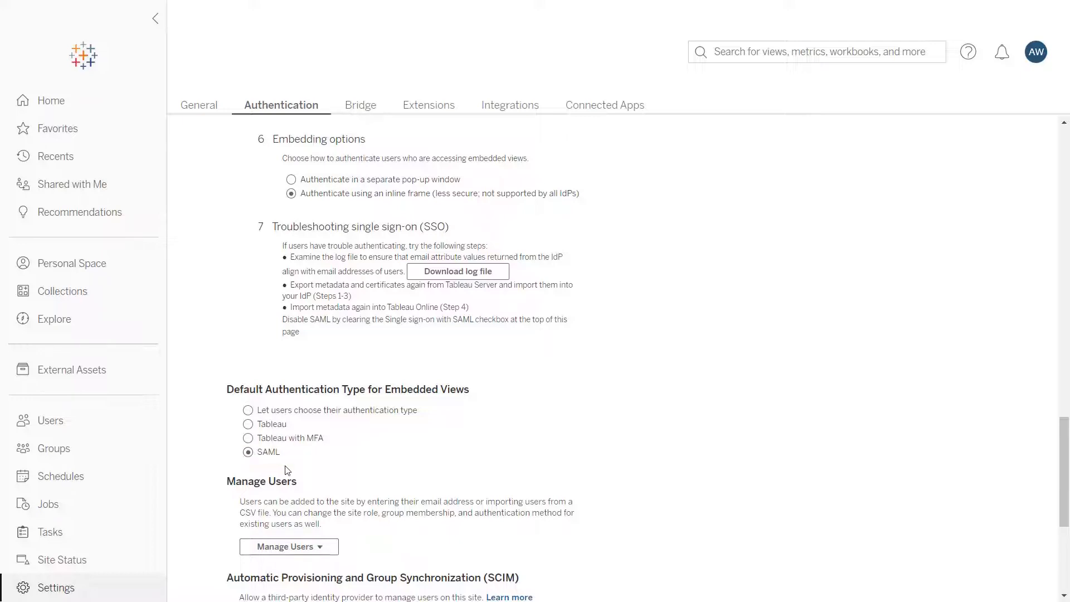
From Home, open the Commission Model view under Recents and bring up its Share embed code.
click(50, 100)
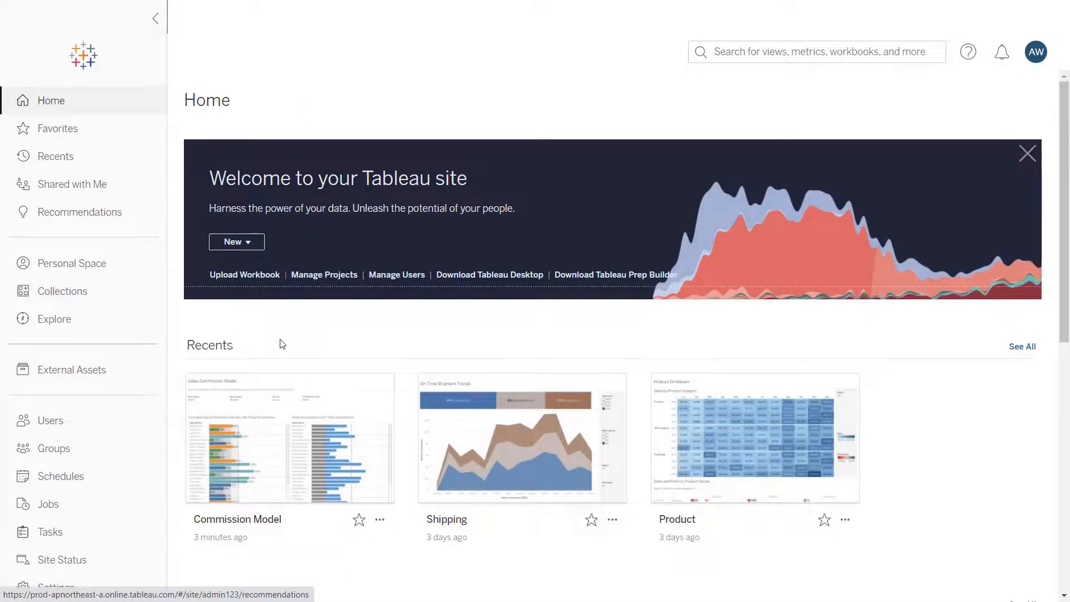
mouse_move(305, 443)
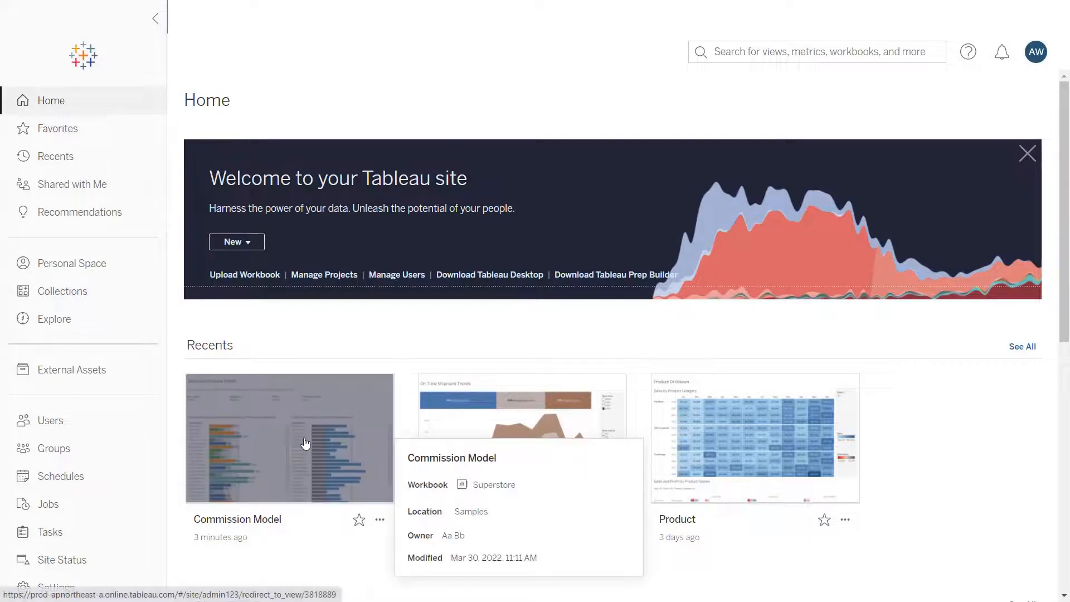
click(306, 443)
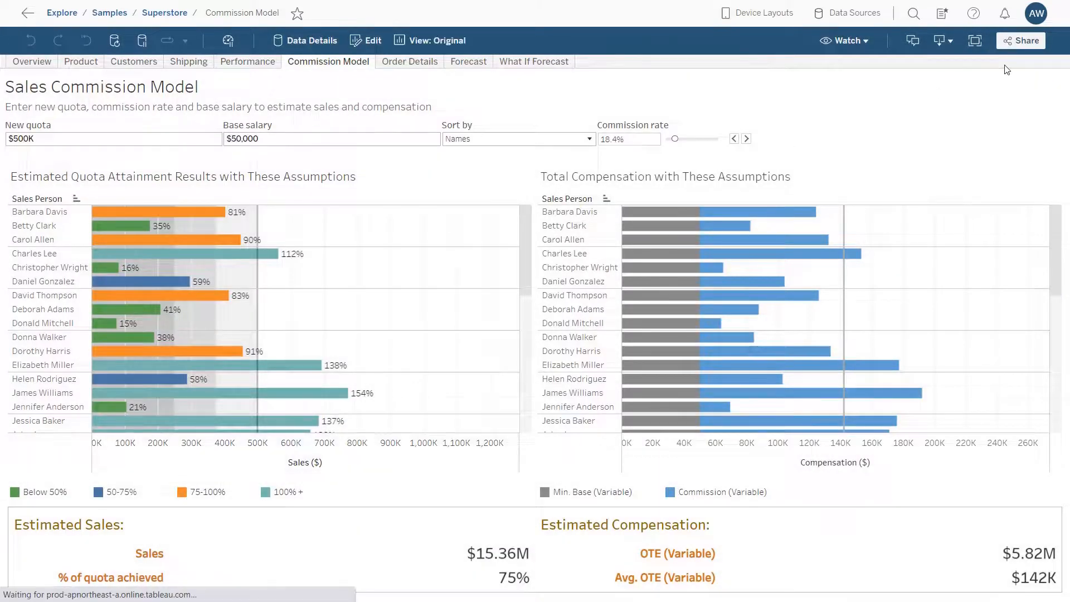
click(1020, 40)
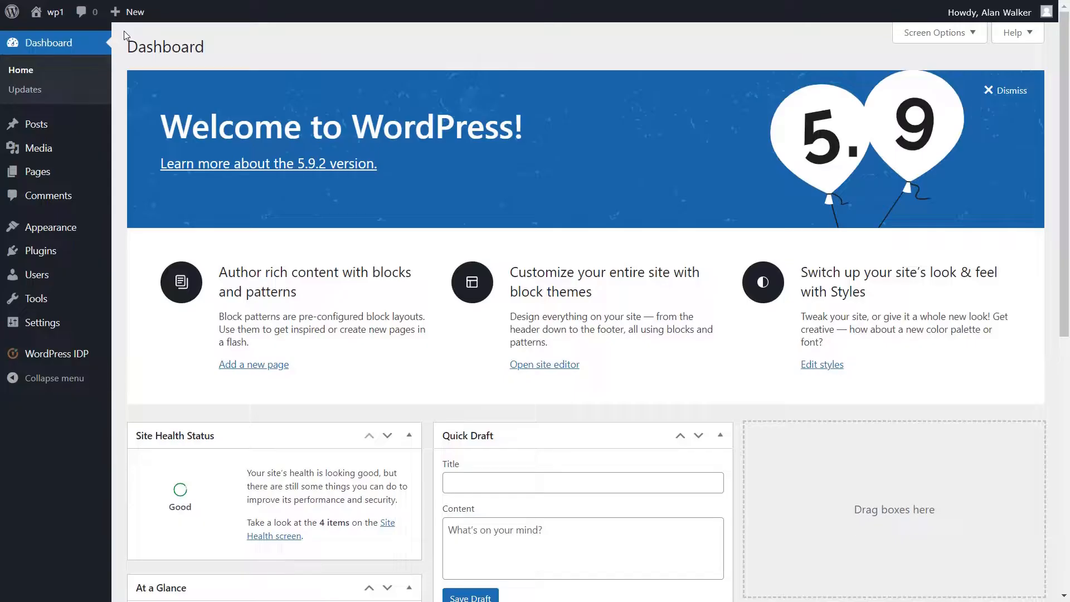
Create a new WordPress post titled 'Tableau test'.
click(134, 13)
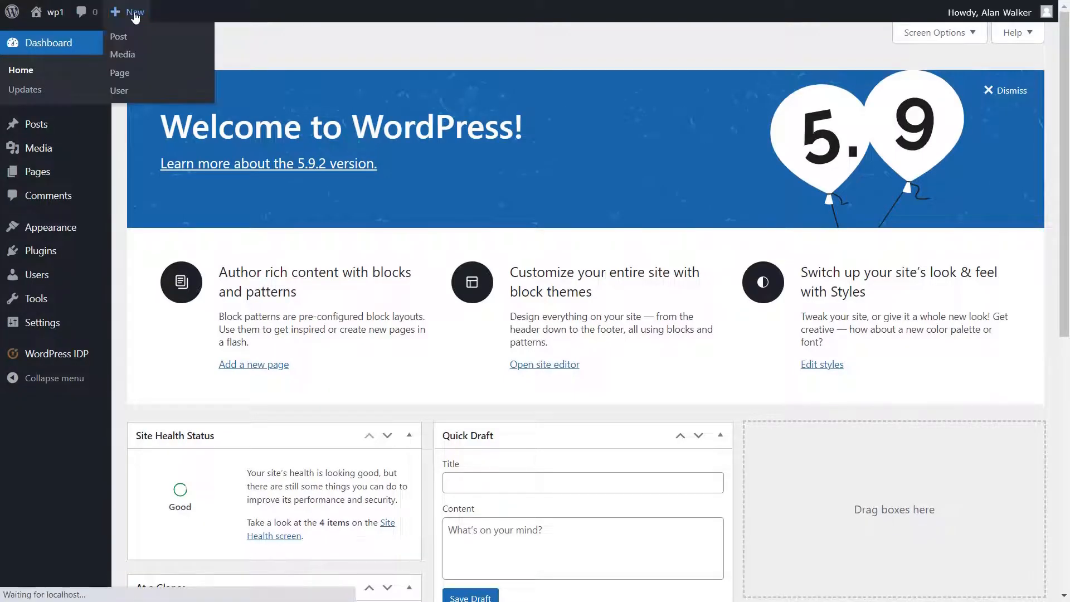
click(118, 36)
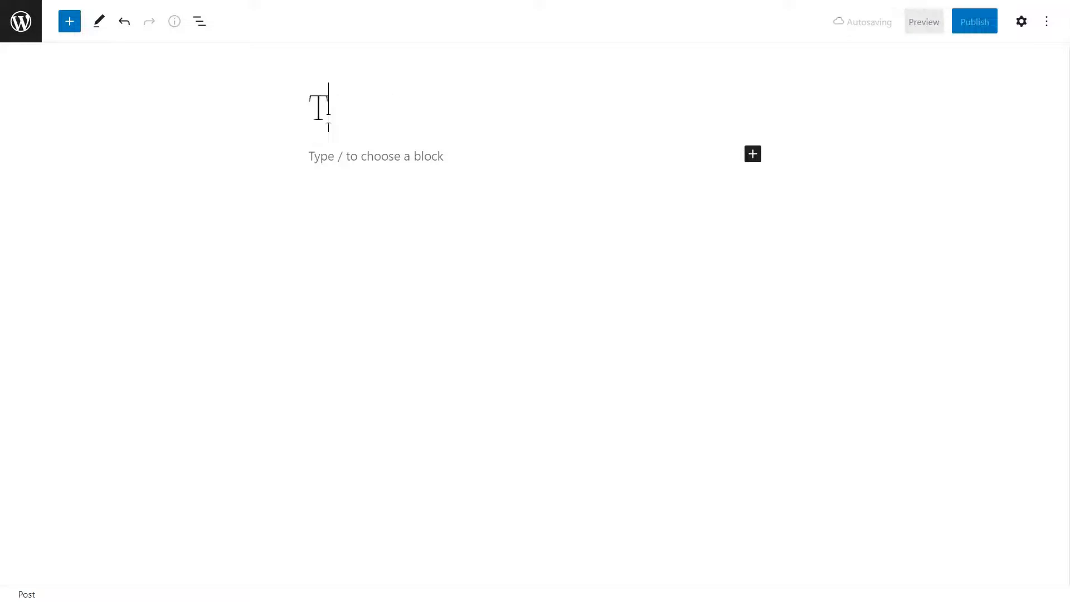
text(Tableau test)
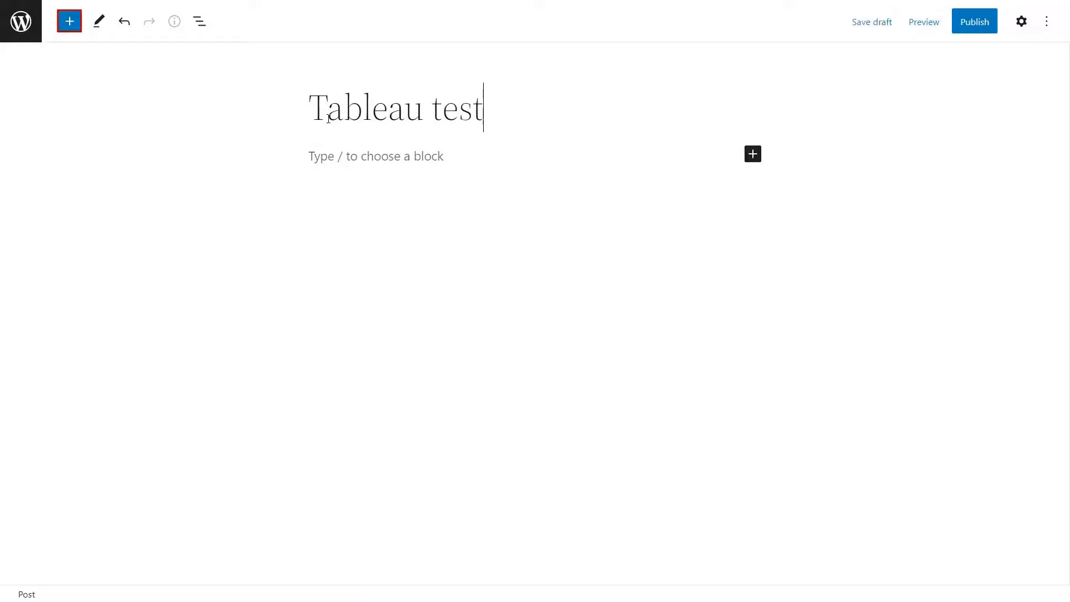
Add a Custom HTML block to the post by searching the block inserter for 'Cust'.
click(69, 20)
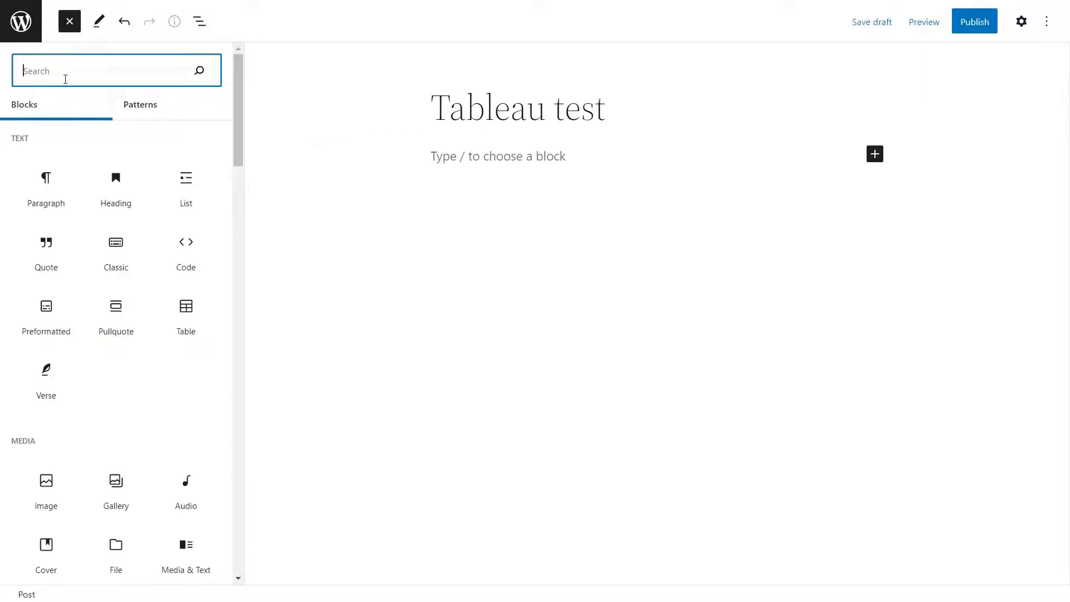
text(Cust)
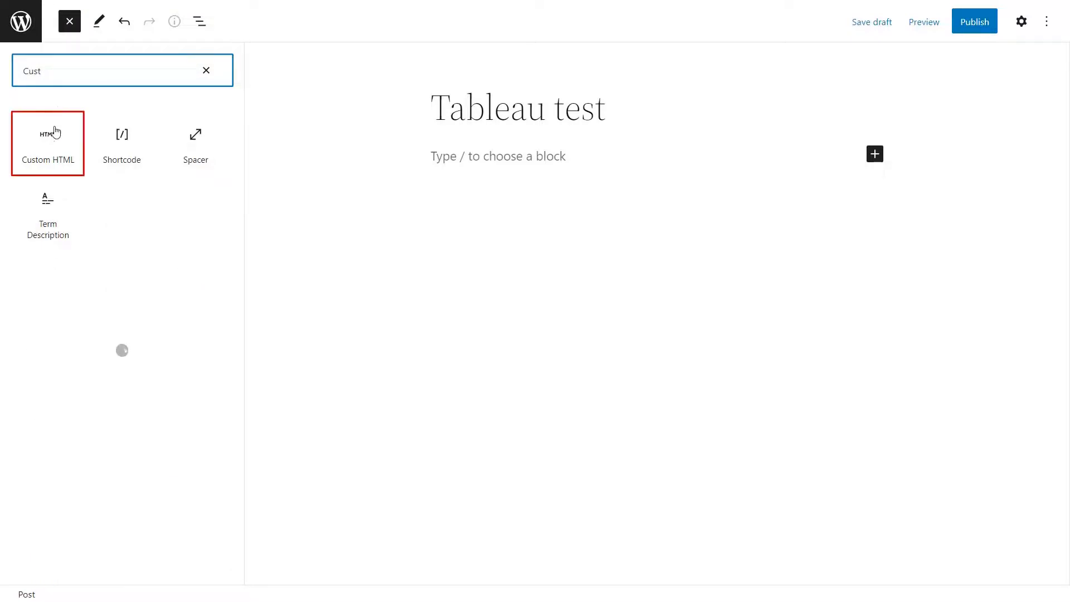
click(48, 142)
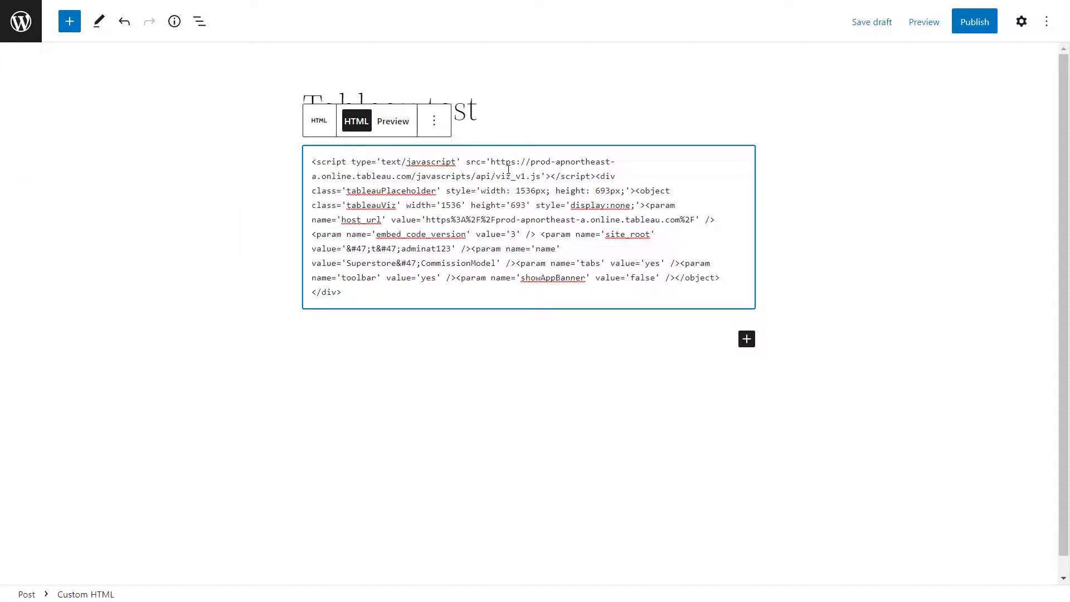
Preview the embedded Commission Model in the Custom HTML block, publish 'Tableau test', and view the post.
click(393, 121)
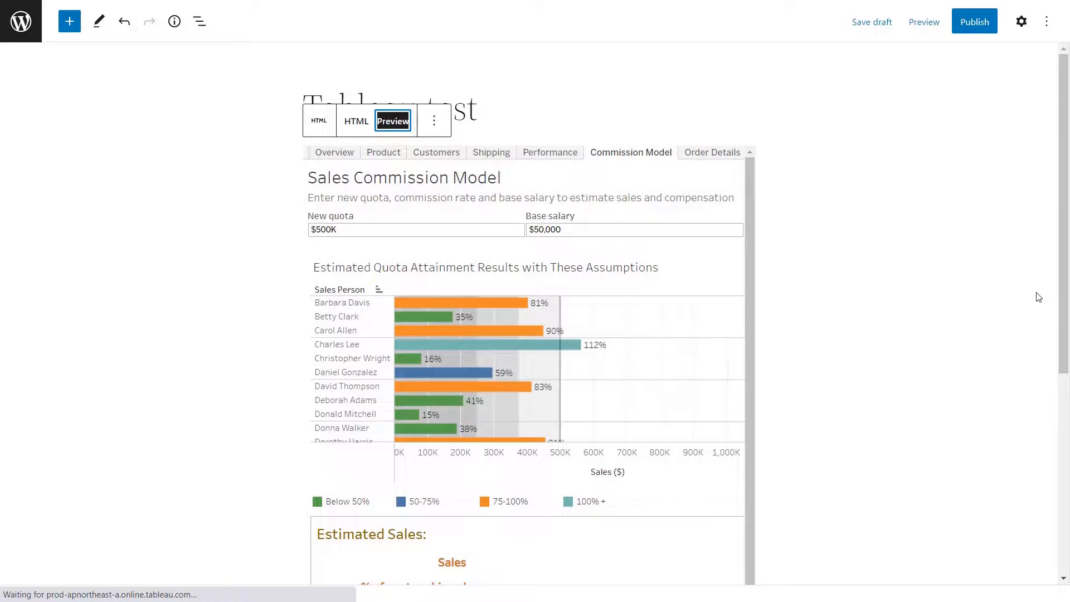
click(974, 21)
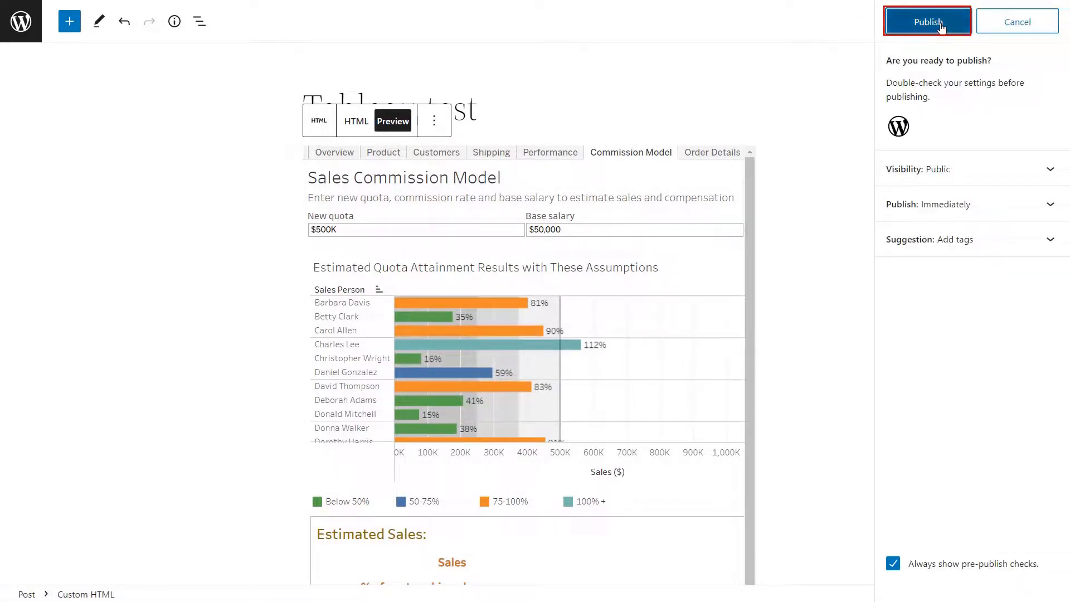
click(927, 21)
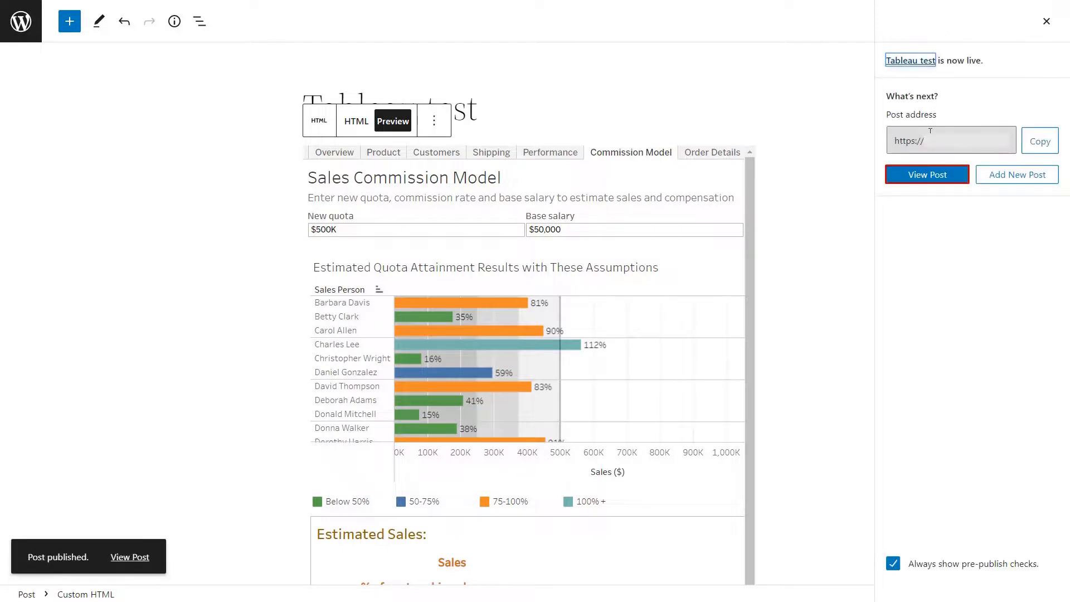
click(927, 174)
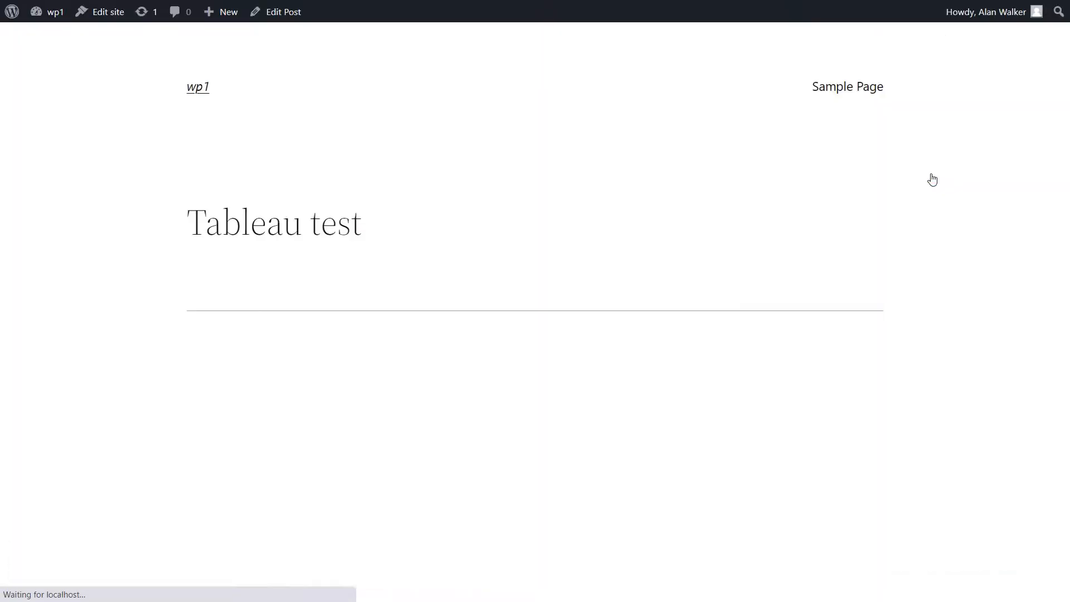